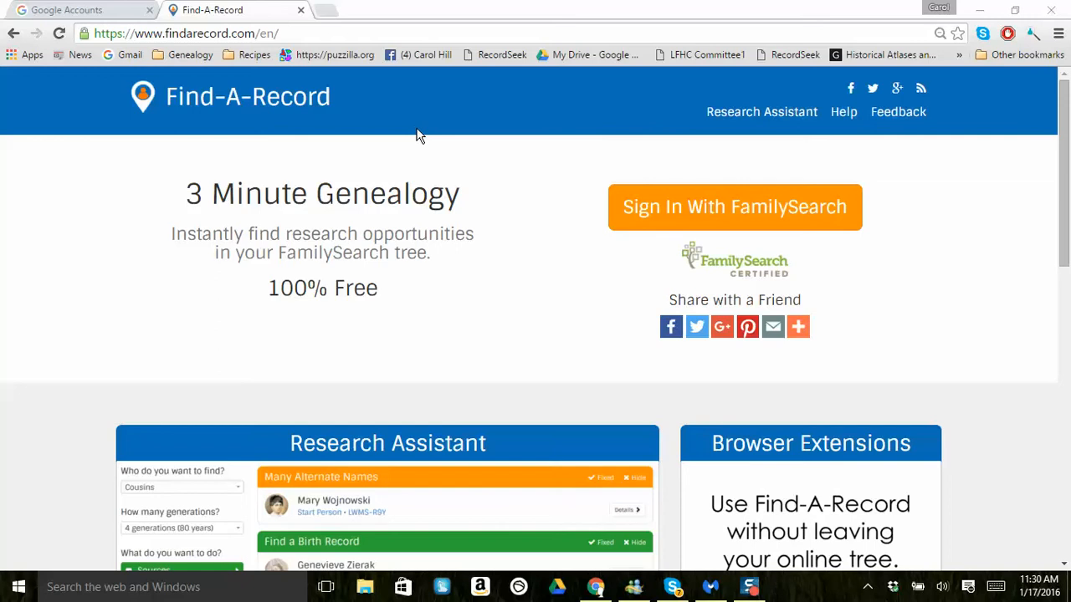
pyautogui.moveTo(515, 307)
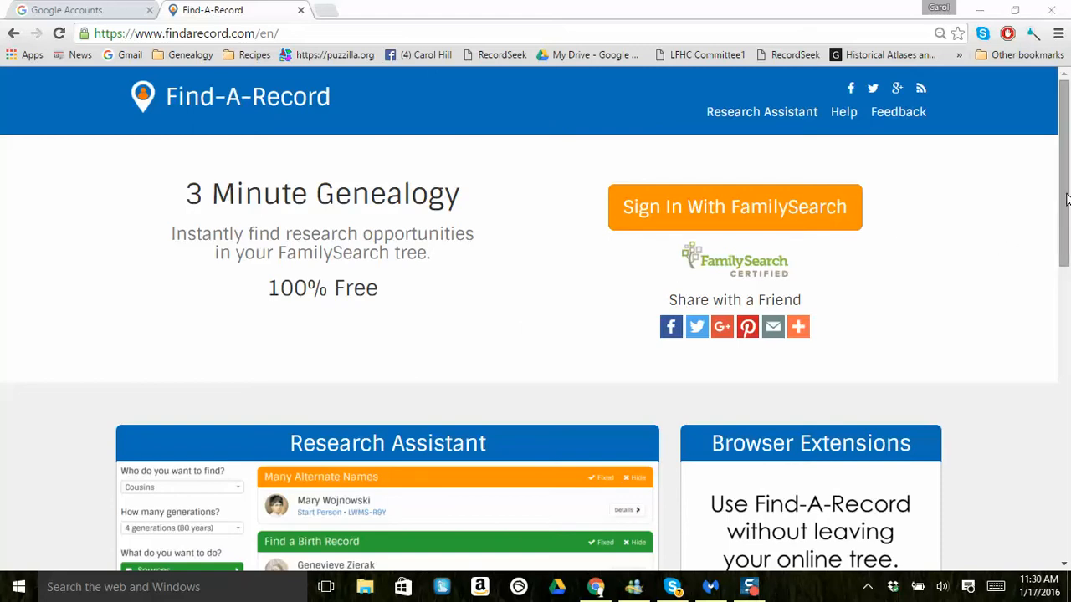
# Sign in with FamilySearch to load Reserve Ordinances opportunities across six generations.
pyautogui.scroll(-3)
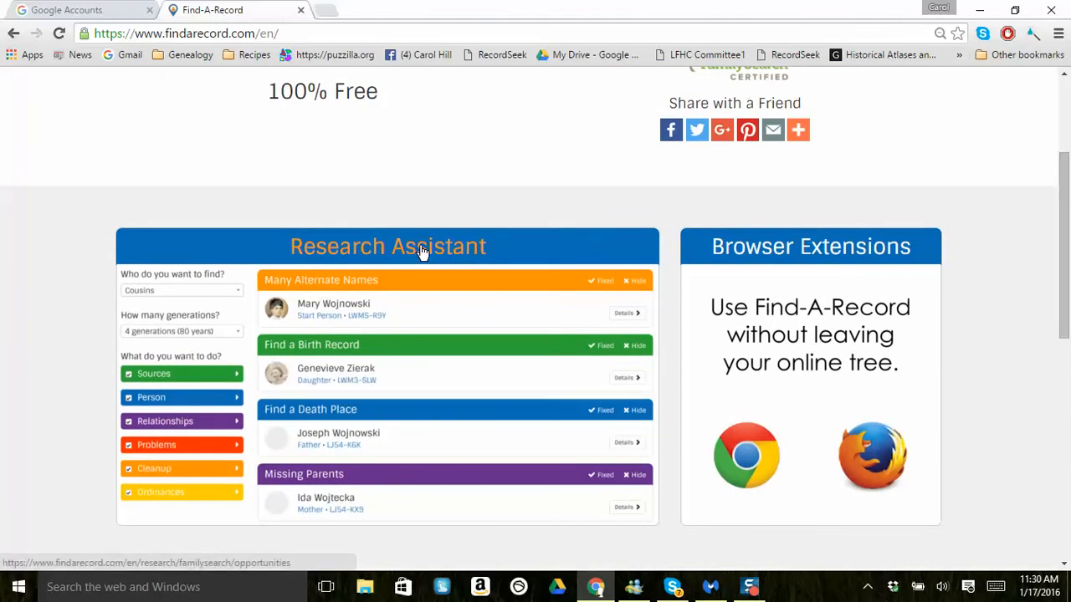
pyautogui.moveTo(450, 212)
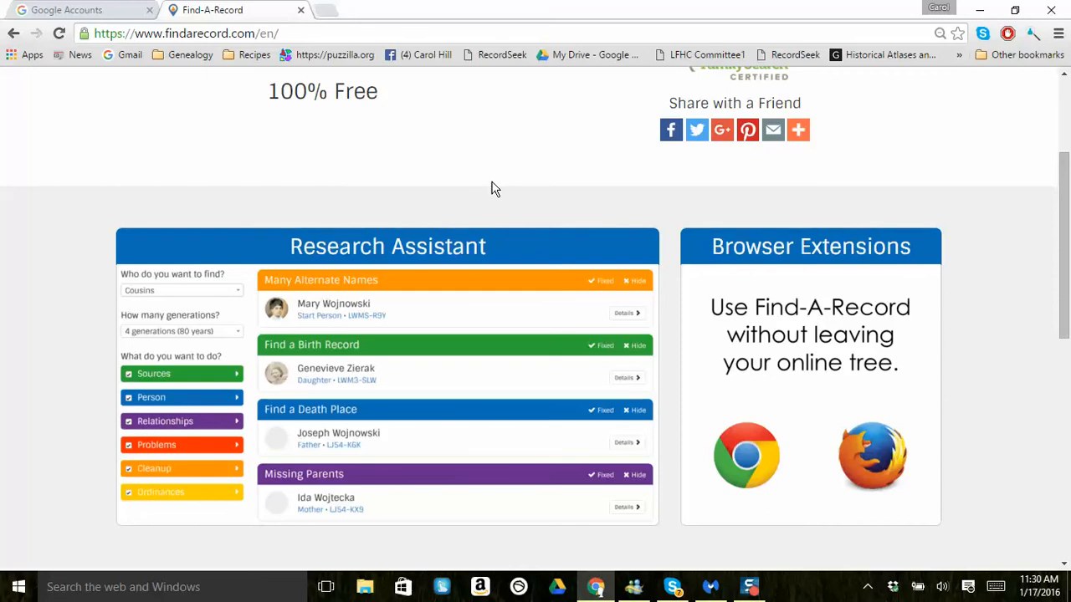
pyautogui.moveTo(670, 225)
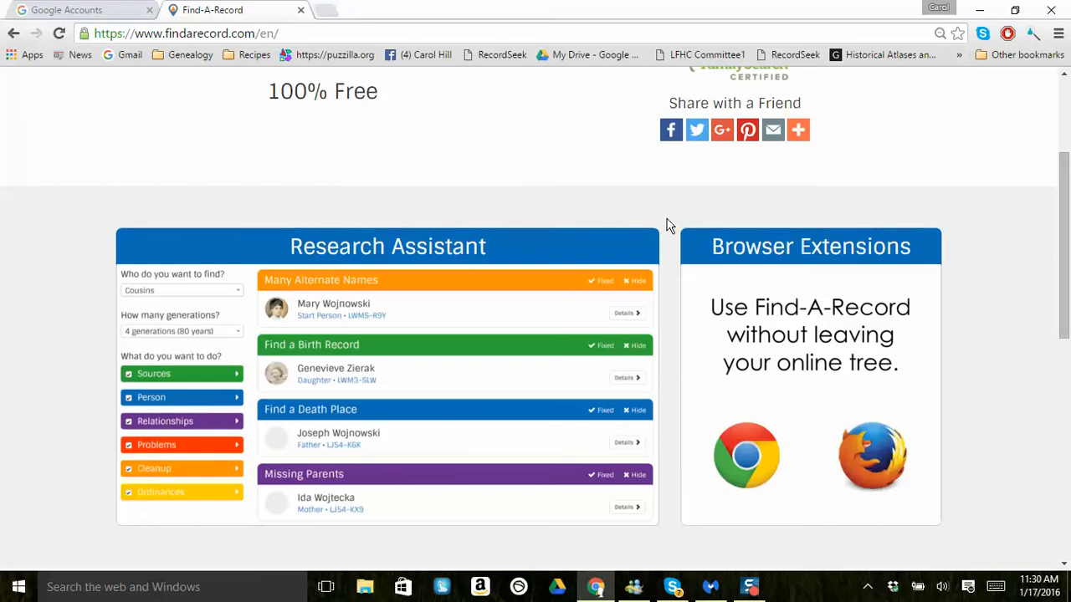
pyautogui.moveTo(793, 255)
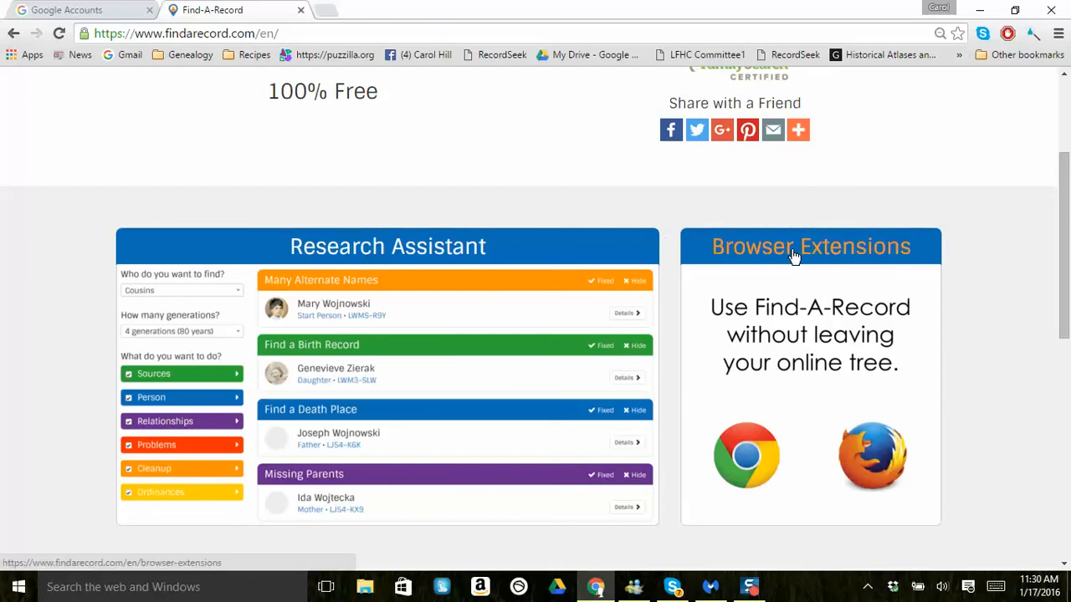
pyautogui.moveTo(857, 470)
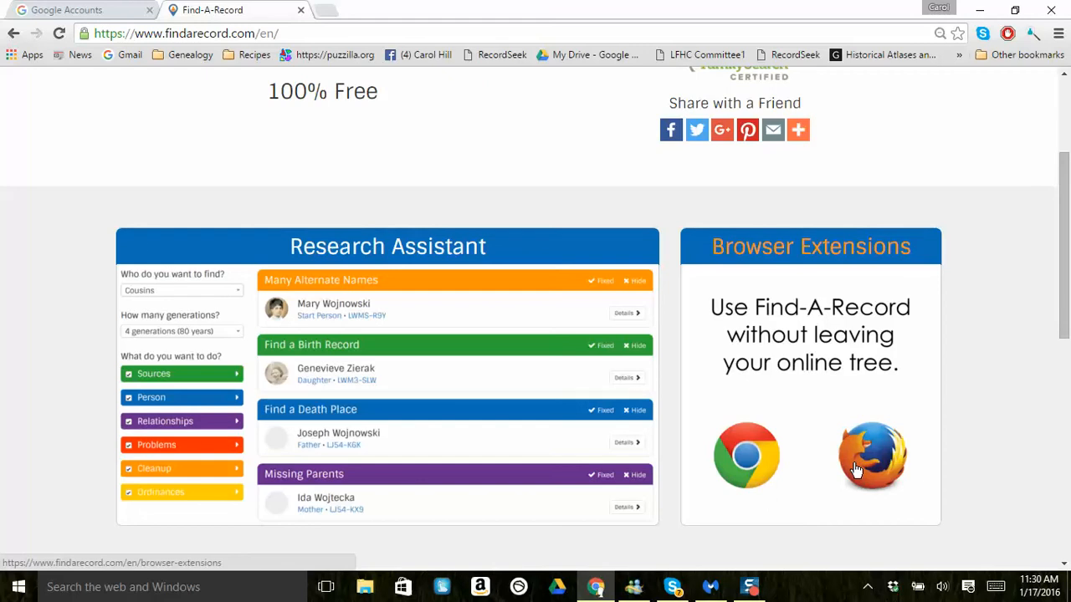
pyautogui.moveTo(767, 464)
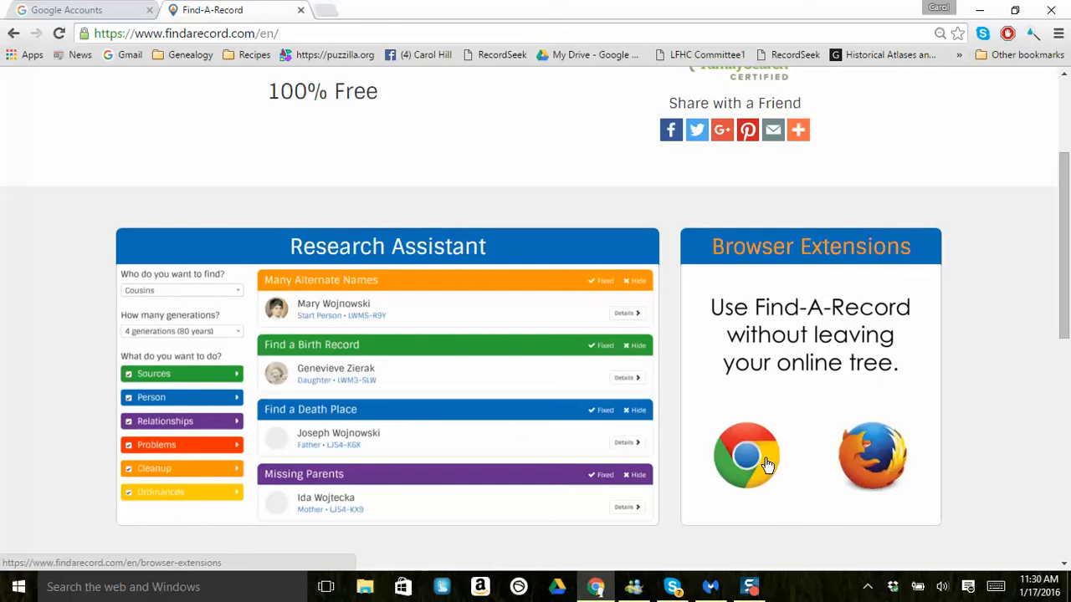
pyautogui.moveTo(952, 326)
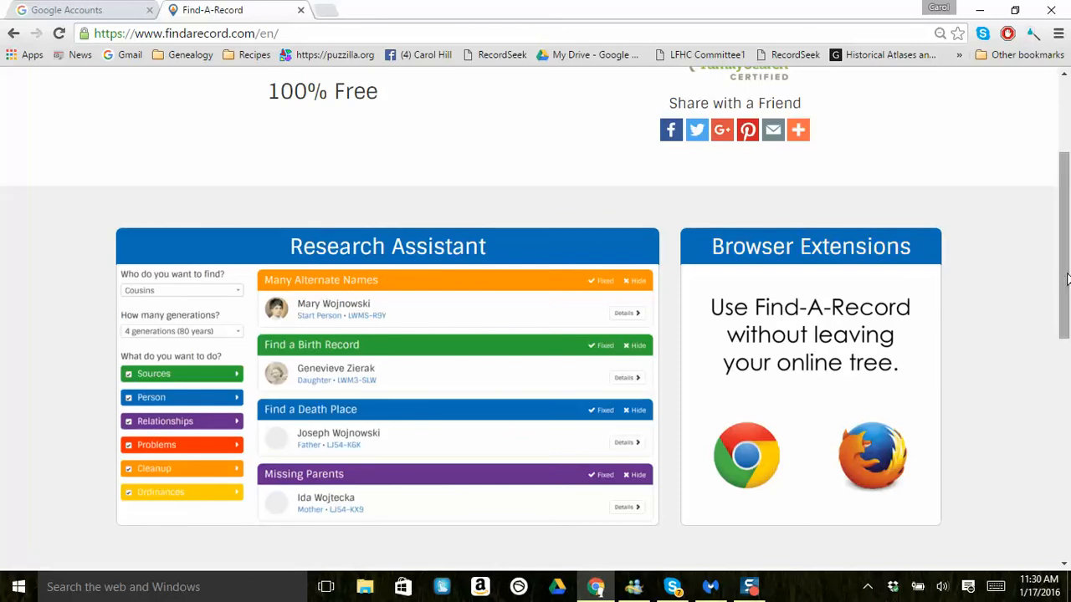
pyautogui.scroll(3)
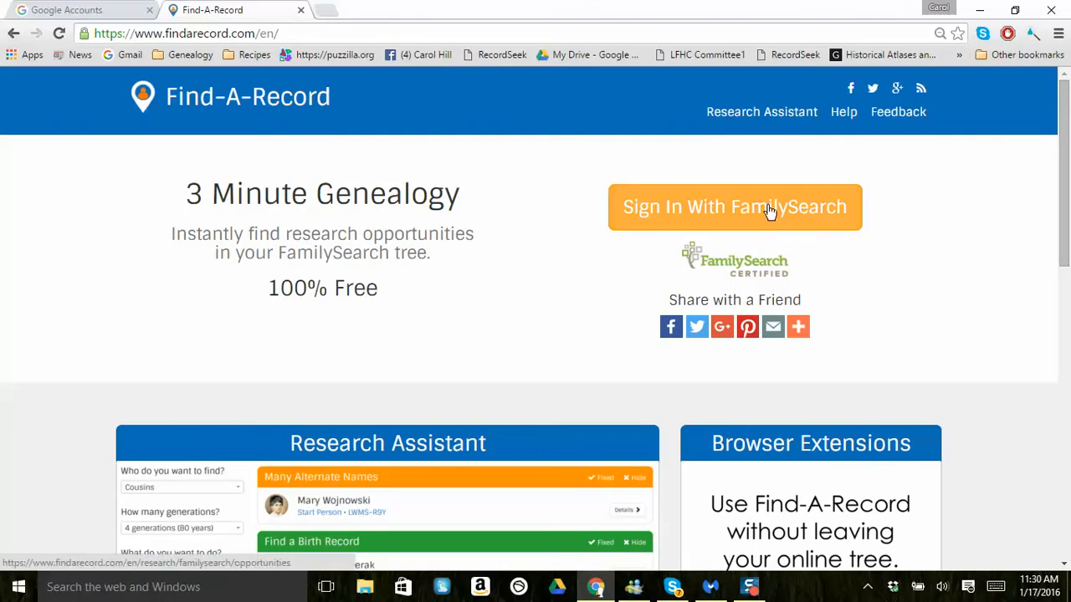
pyautogui.click(735, 206)
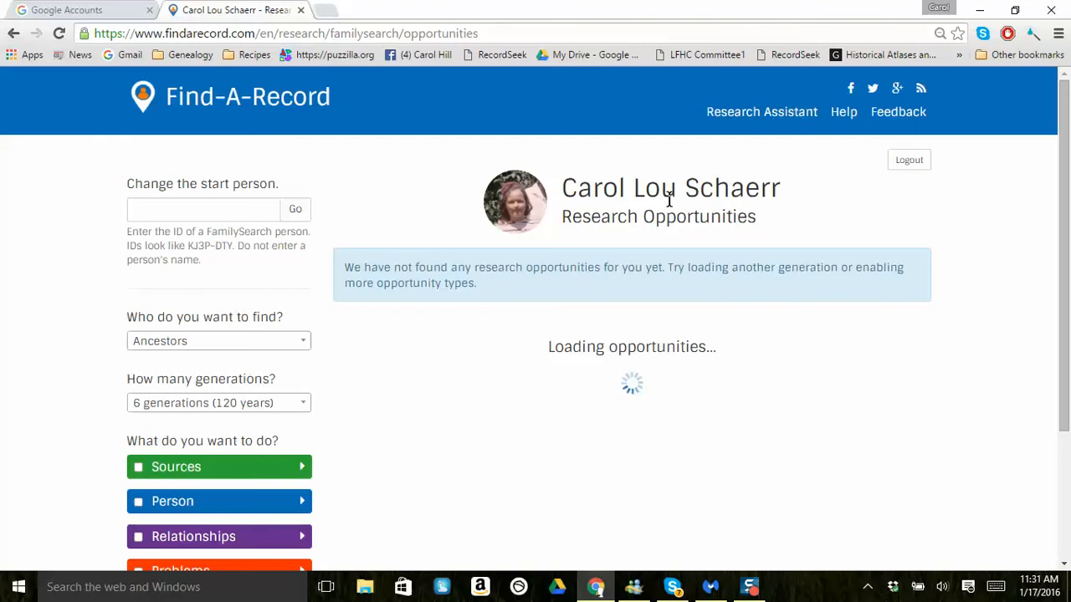
pyautogui.moveTo(589, 225)
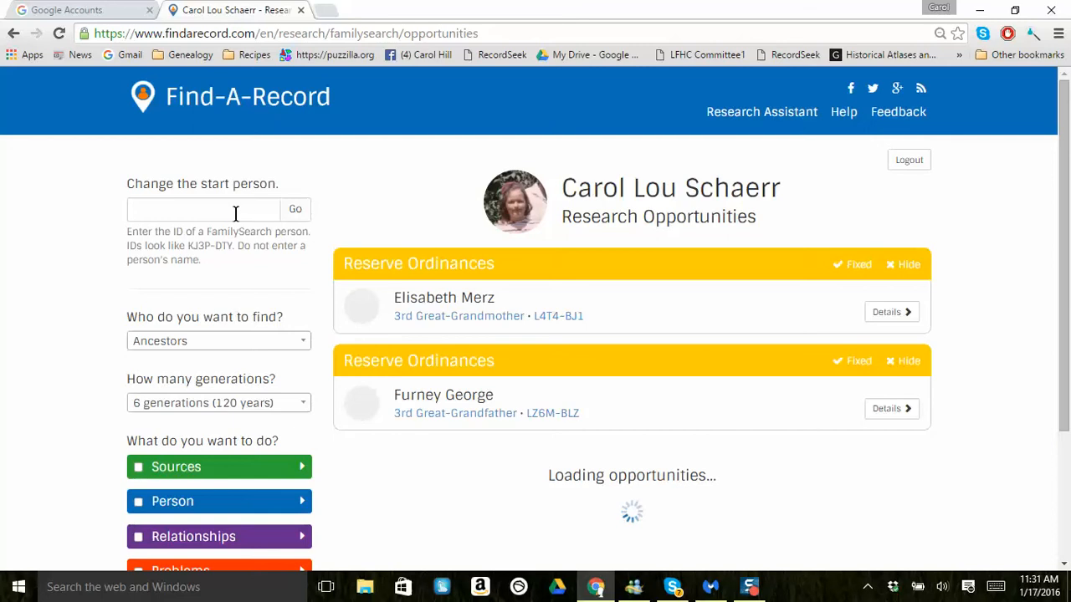
pyautogui.moveTo(375, 194)
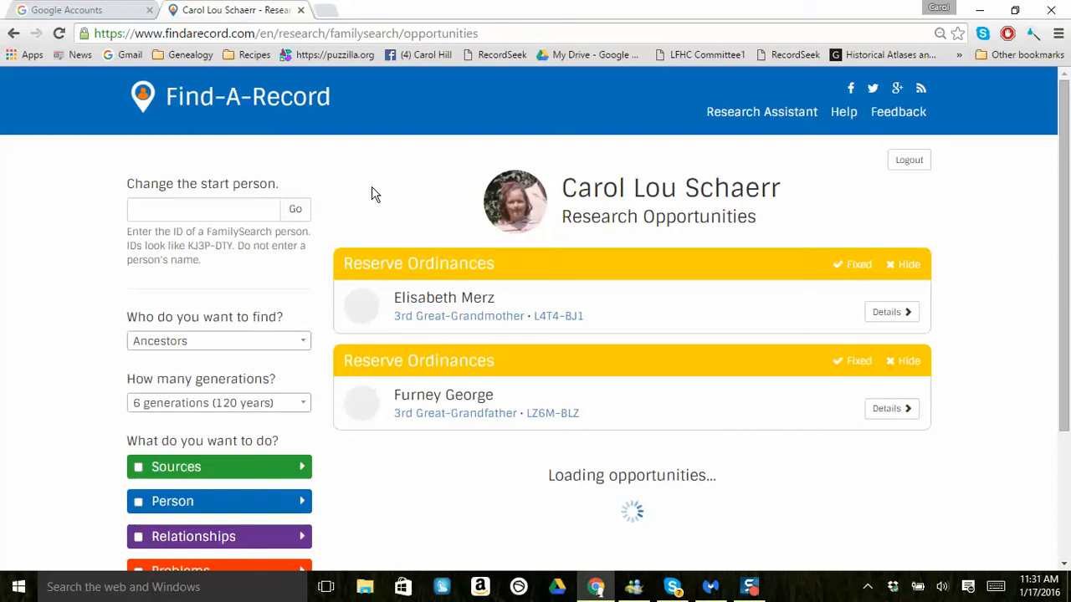
pyautogui.scroll(-3)
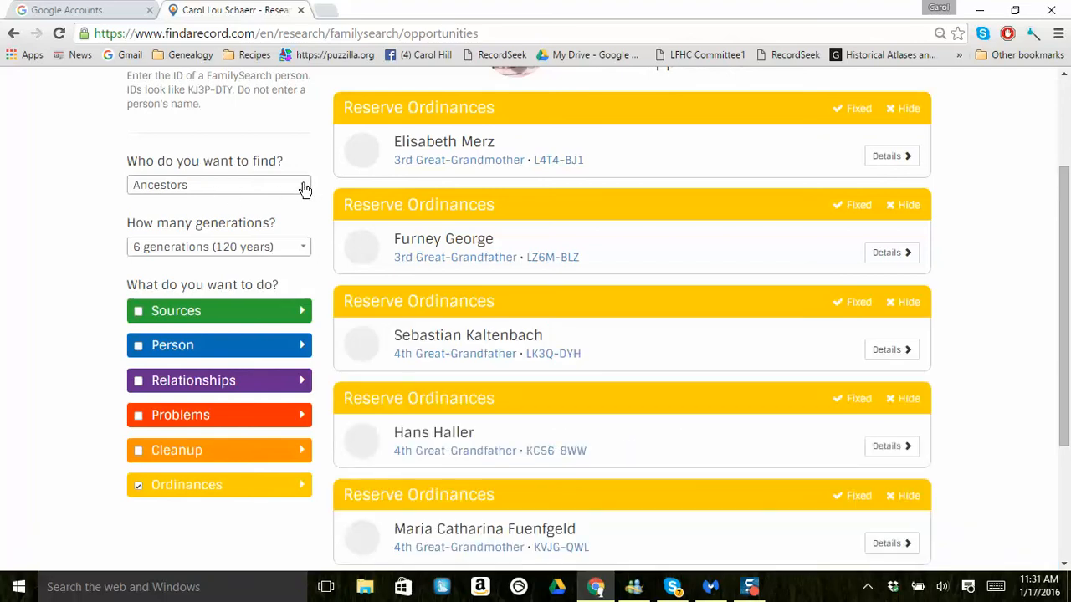
pyautogui.click(218, 185)
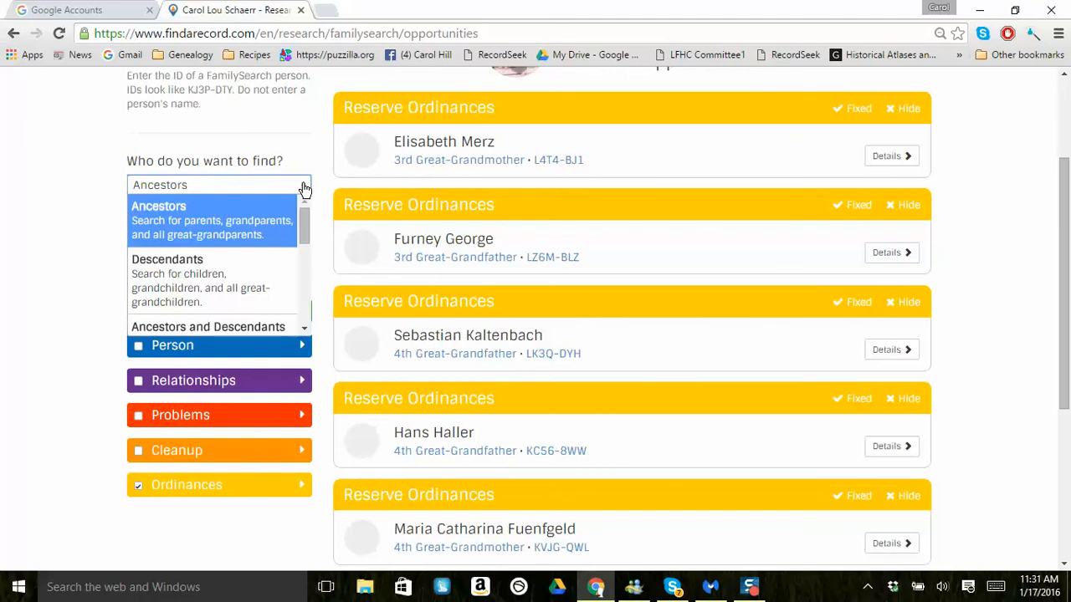
pyautogui.moveTo(257, 223)
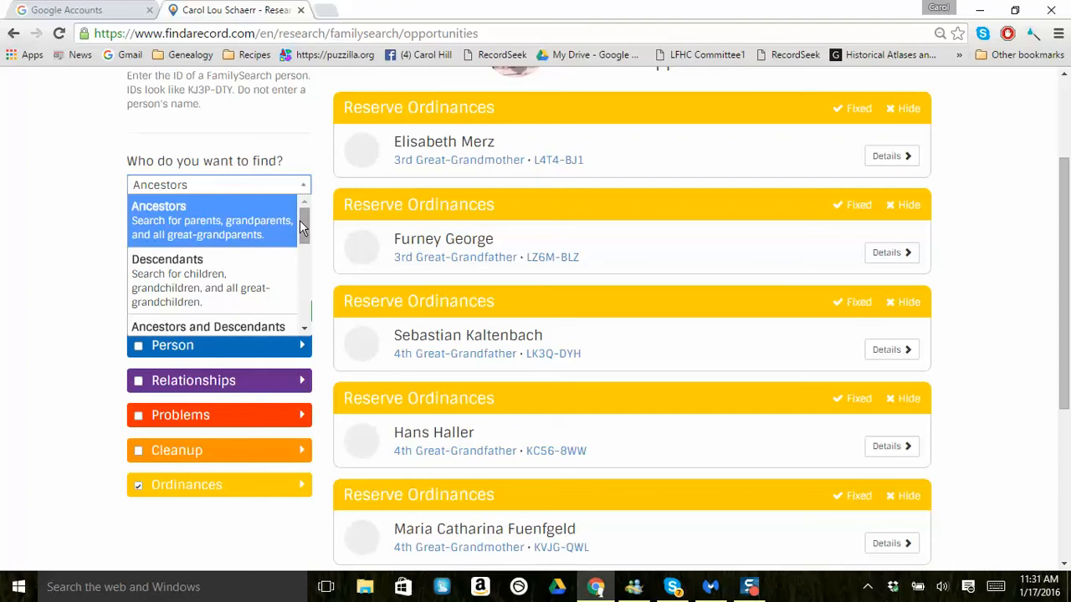
pyautogui.scroll(-3)
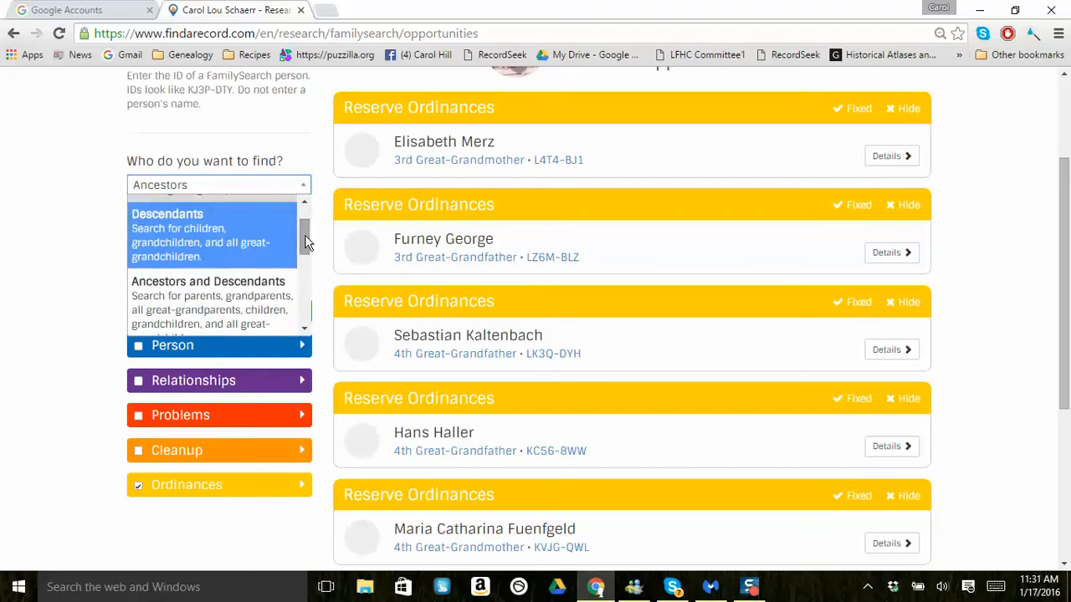
pyautogui.scroll(-3)
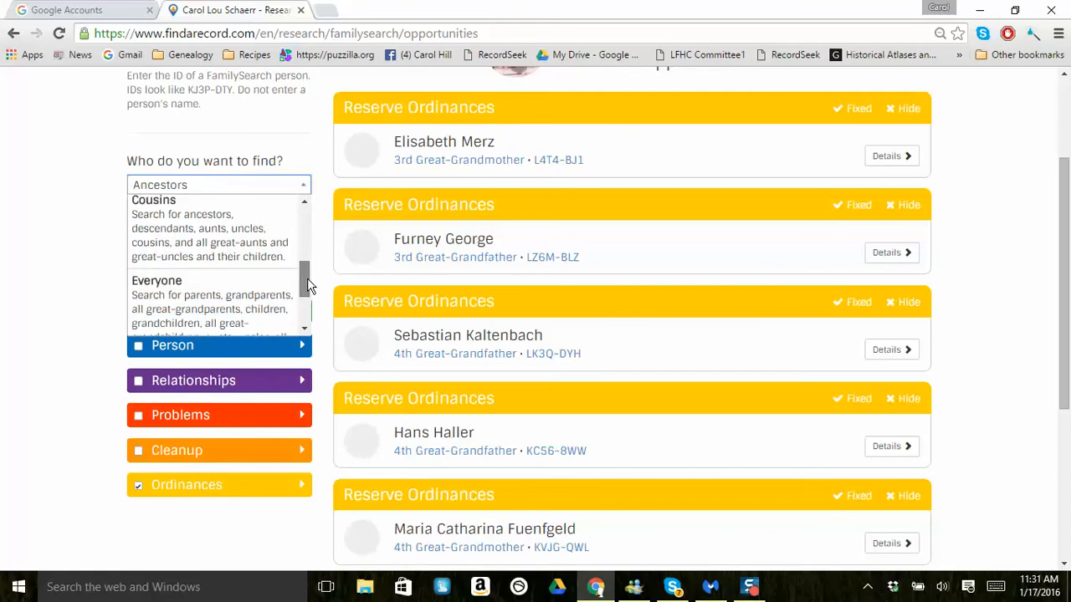
pyautogui.scroll(-3)
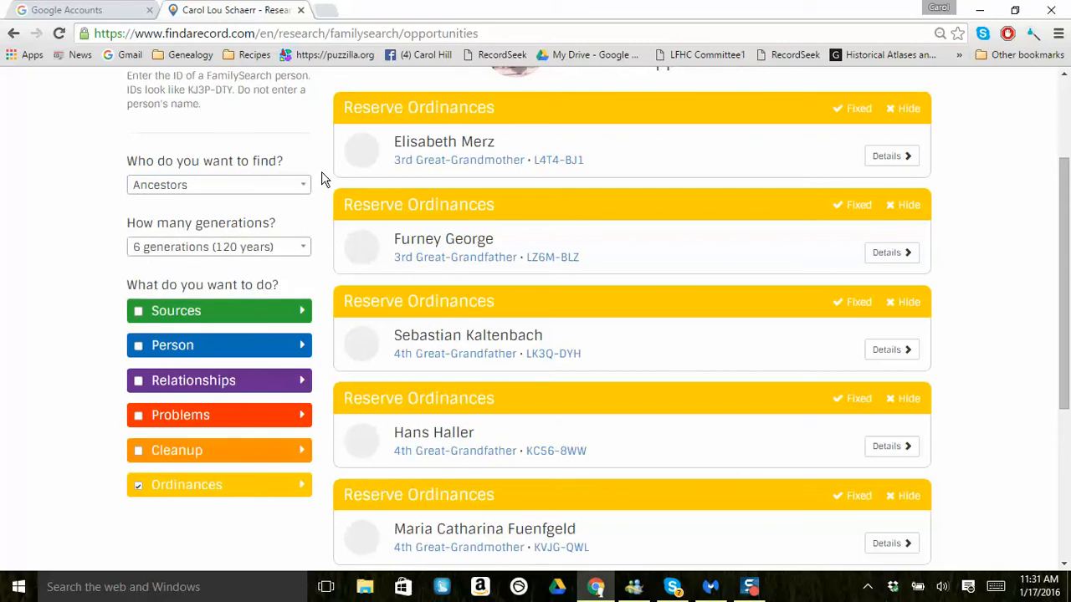
pyautogui.moveTo(304, 256)
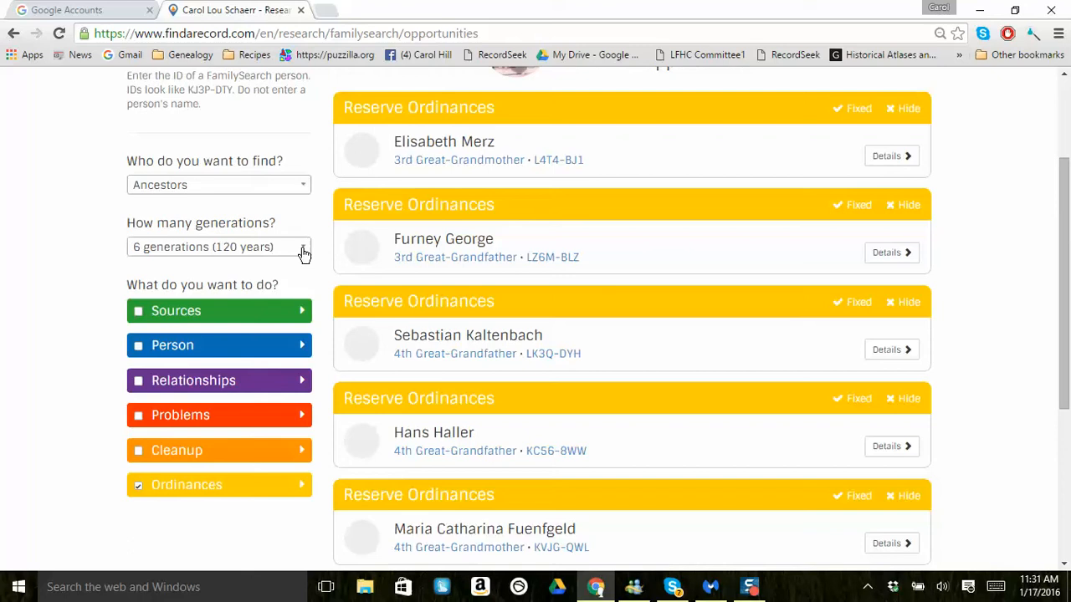
pyautogui.click(219, 246)
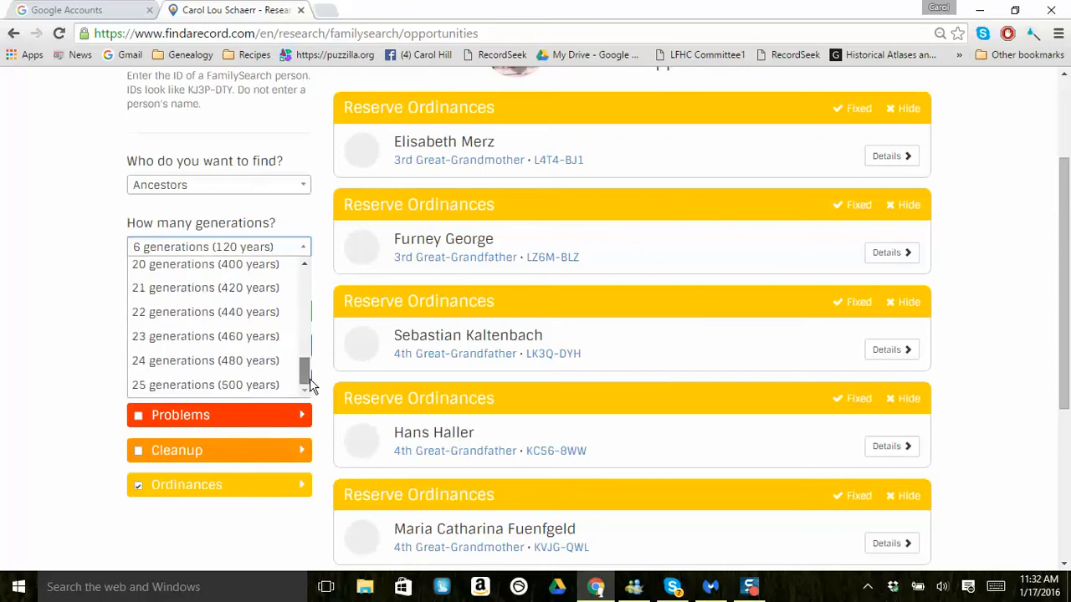
pyautogui.moveTo(205, 287)
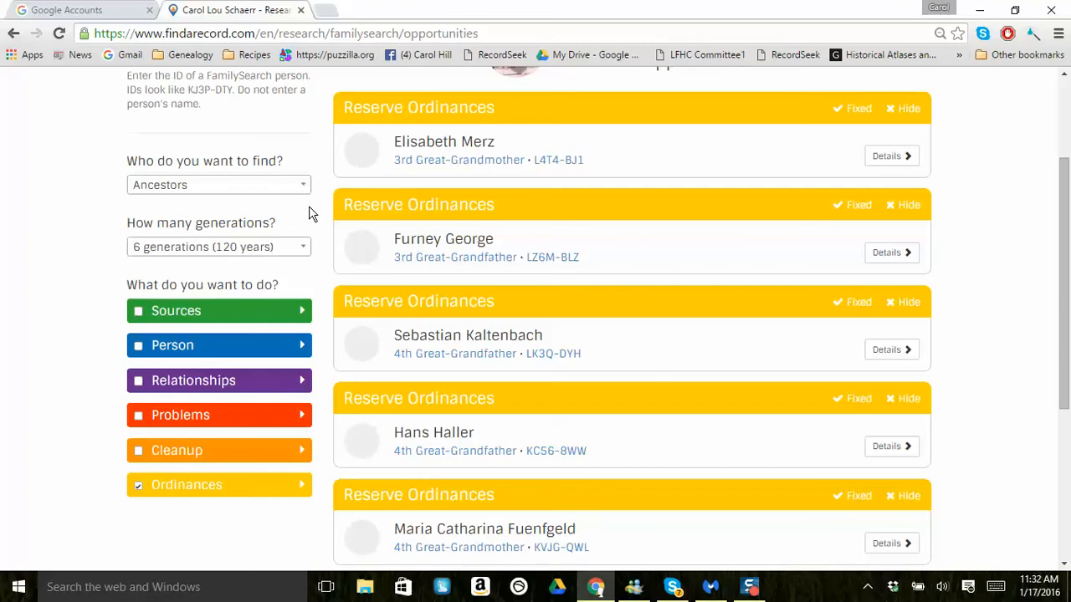
pyautogui.moveTo(286, 247)
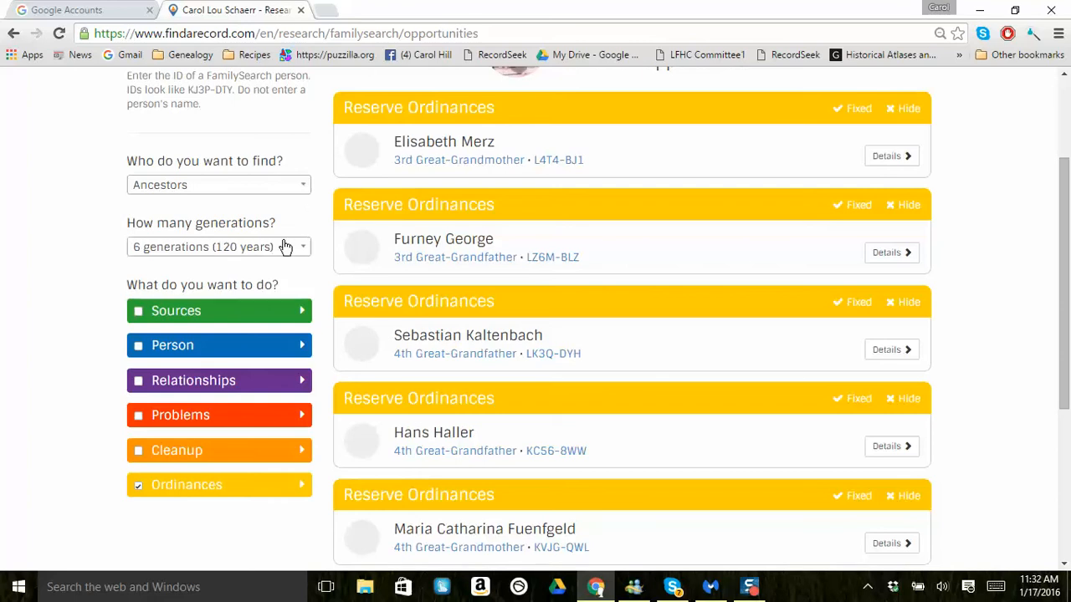
pyautogui.moveTo(288, 292)
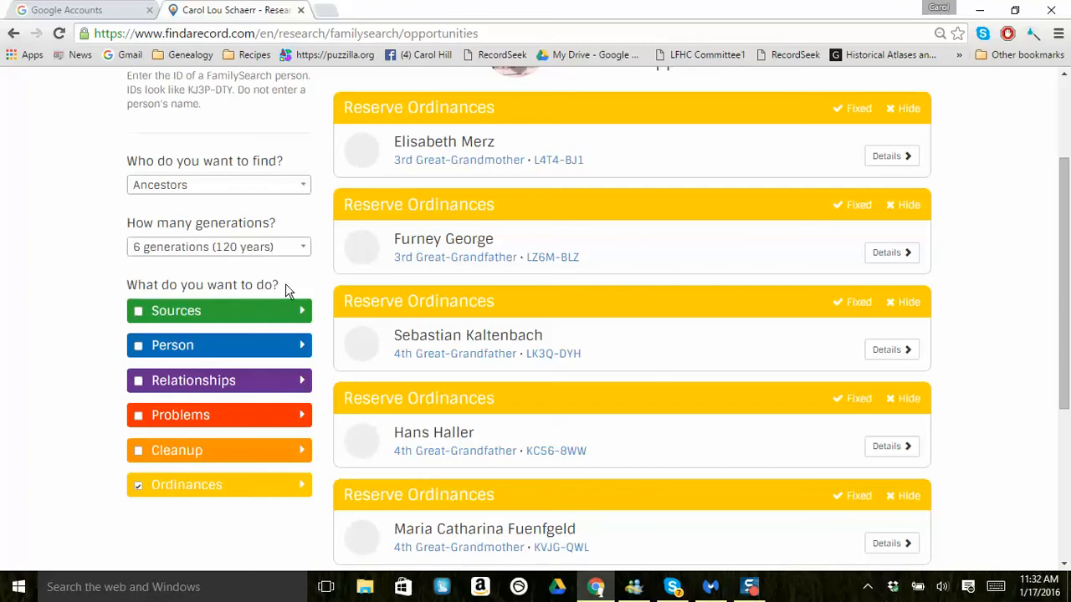
pyautogui.scroll(-3)
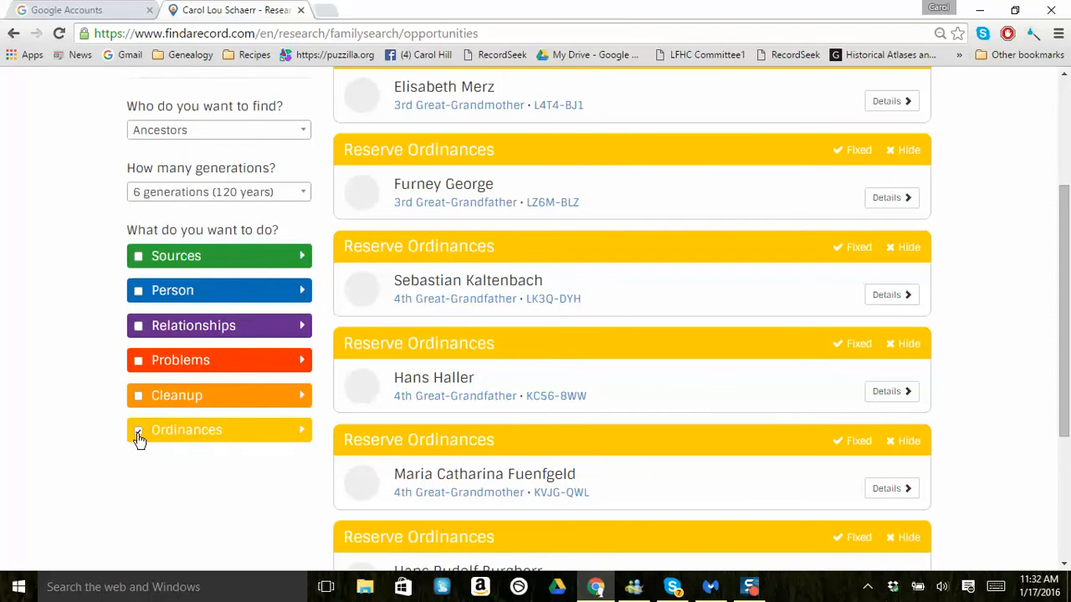
pyautogui.click(138, 430)
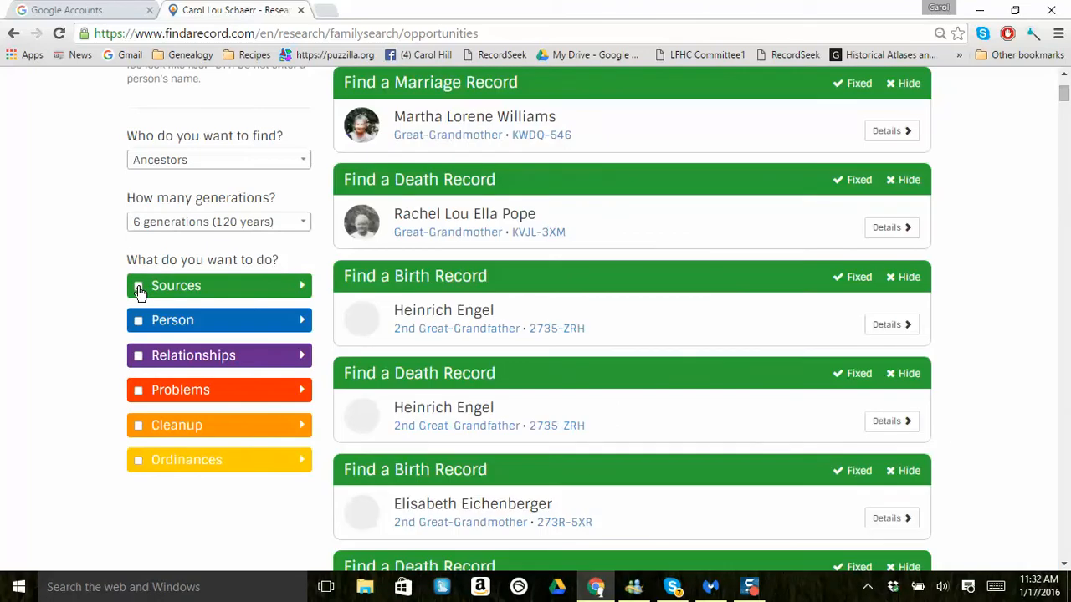
pyautogui.click(138, 286)
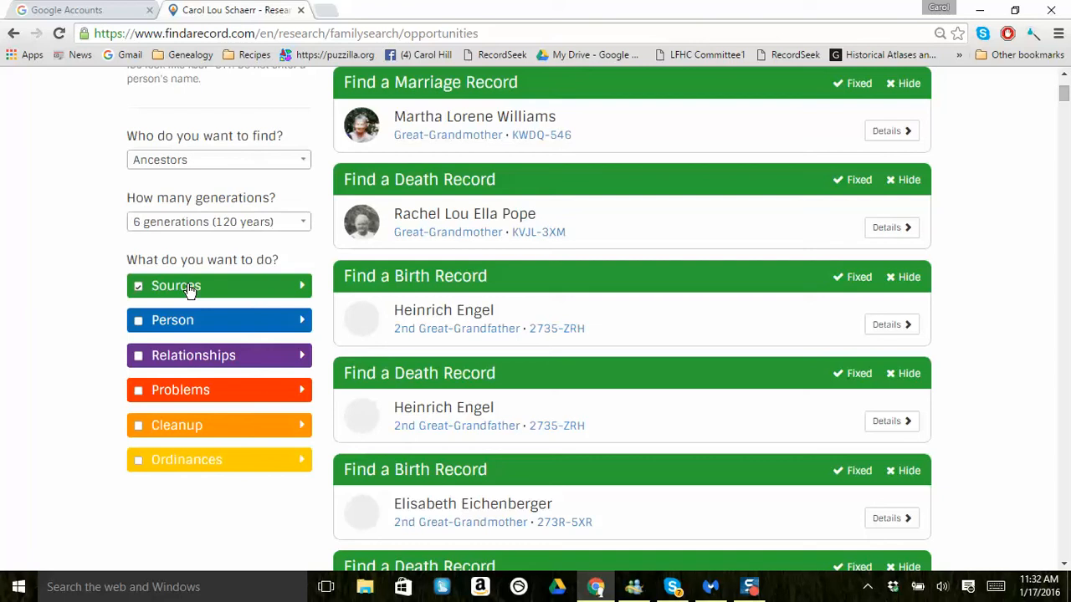
pyautogui.moveTo(326, 138)
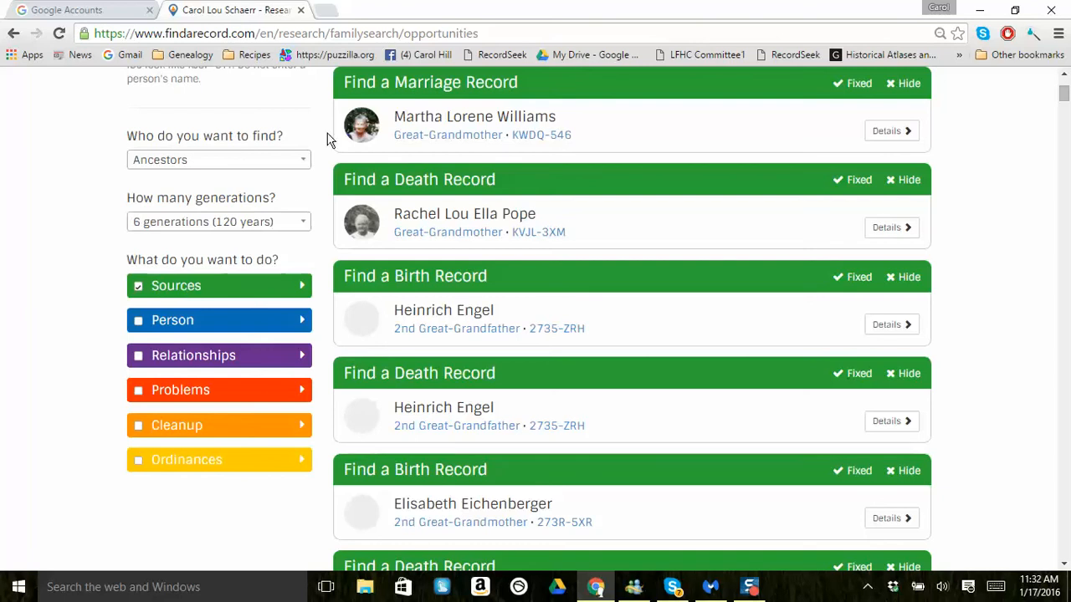
pyautogui.moveTo(446, 86)
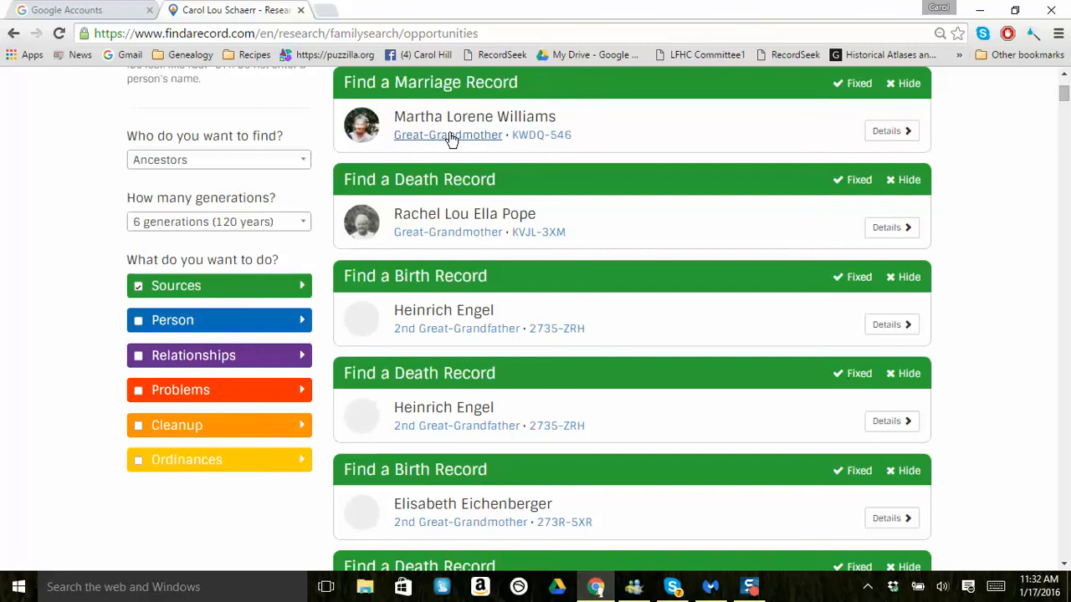
pyautogui.moveTo(535, 134)
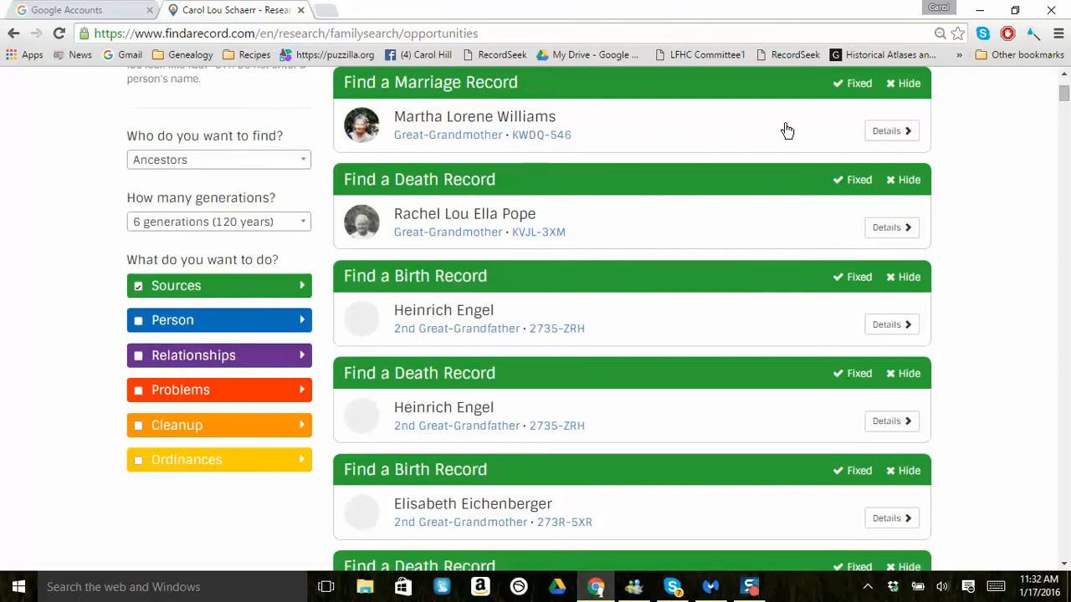
pyautogui.moveTo(856, 89)
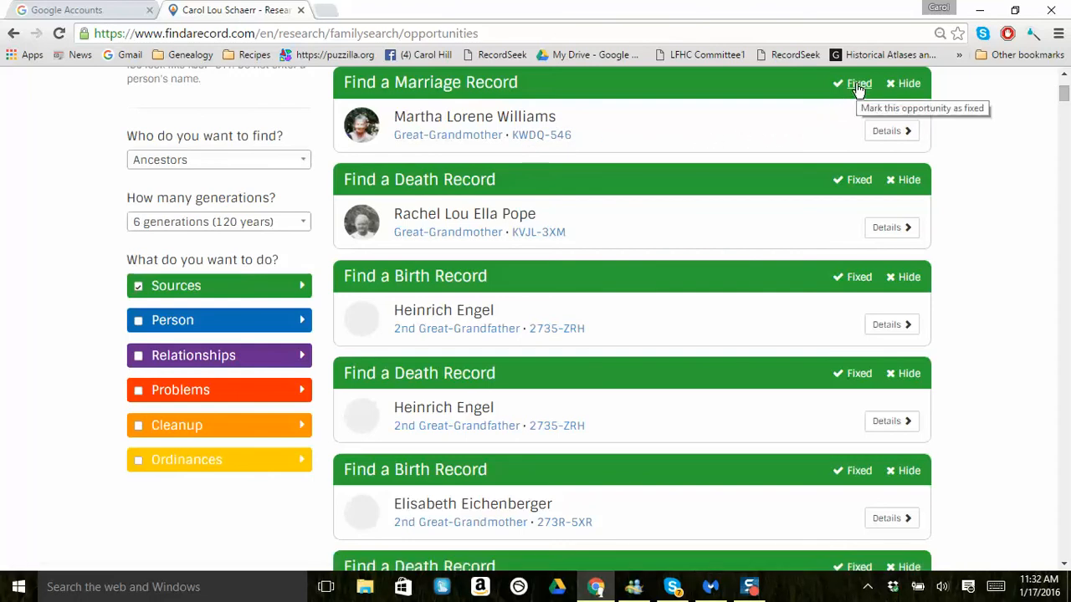
pyautogui.moveTo(908, 83)
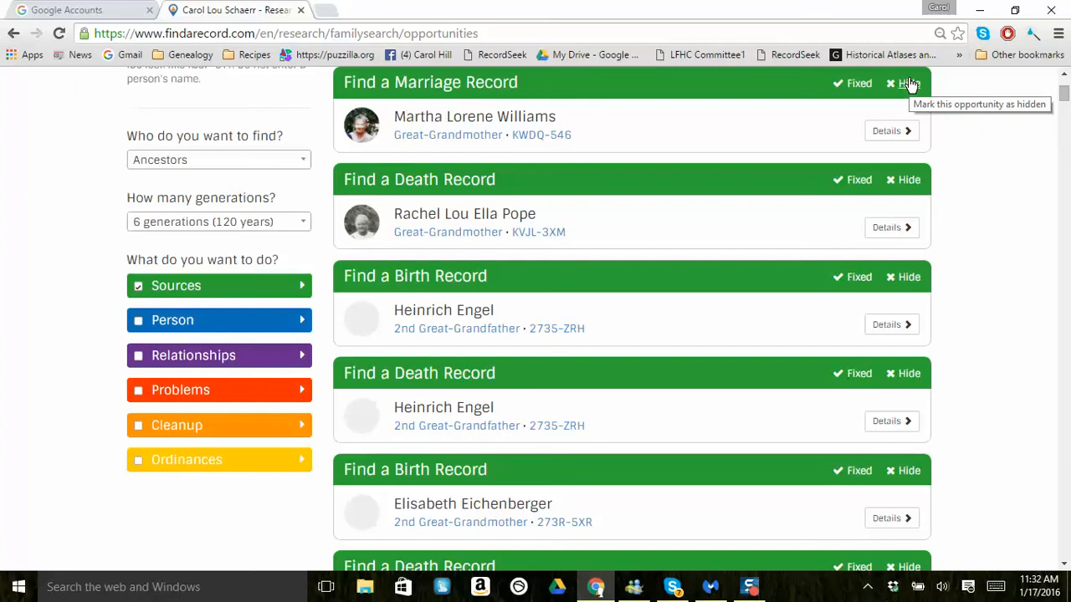
pyautogui.moveTo(891, 131)
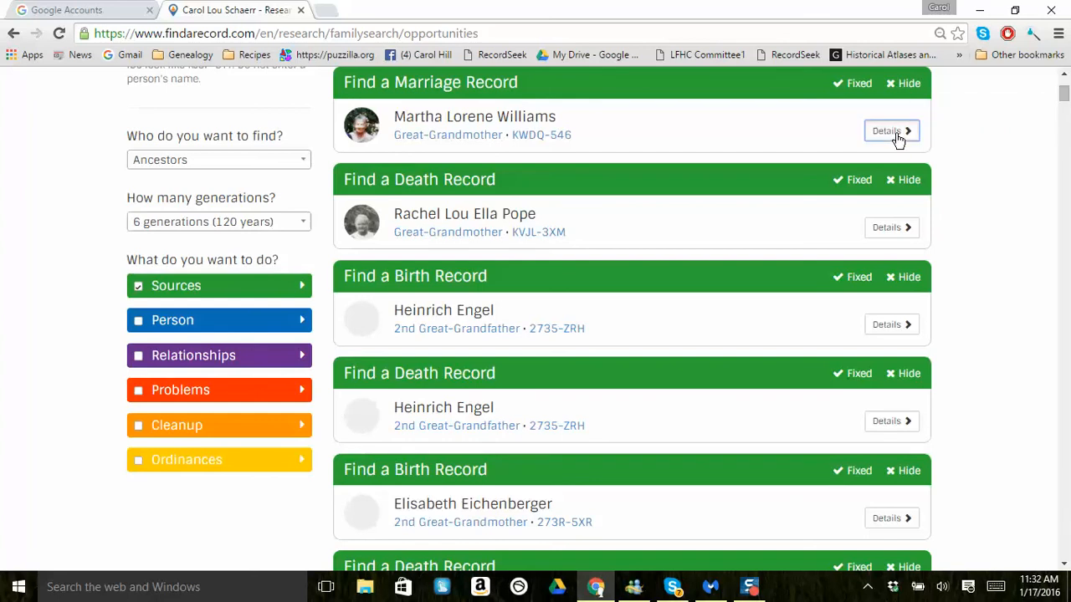
pyautogui.click(891, 130)
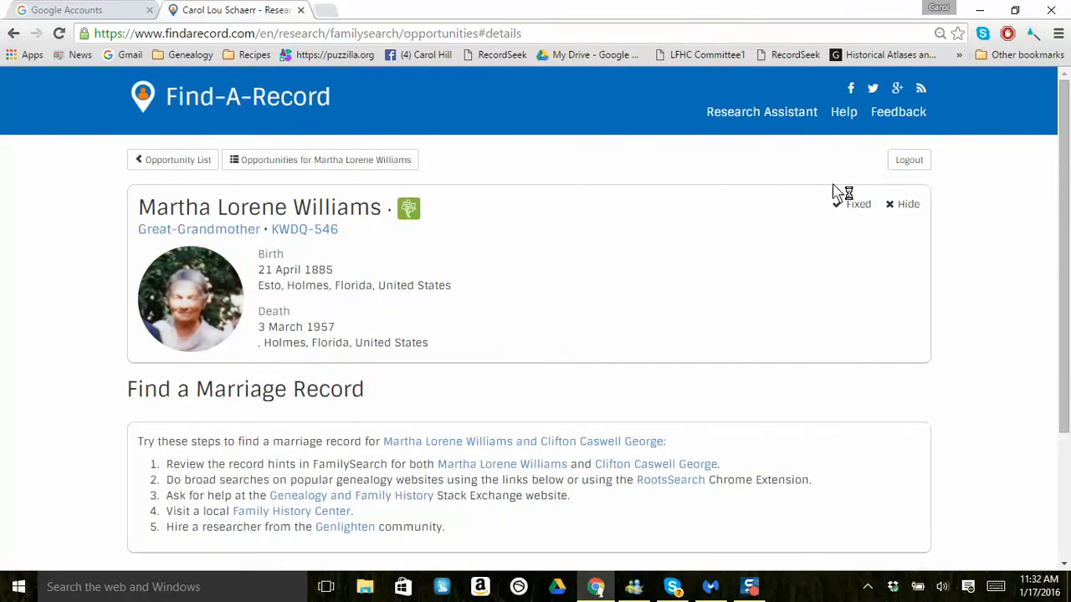
pyautogui.scroll(-3)
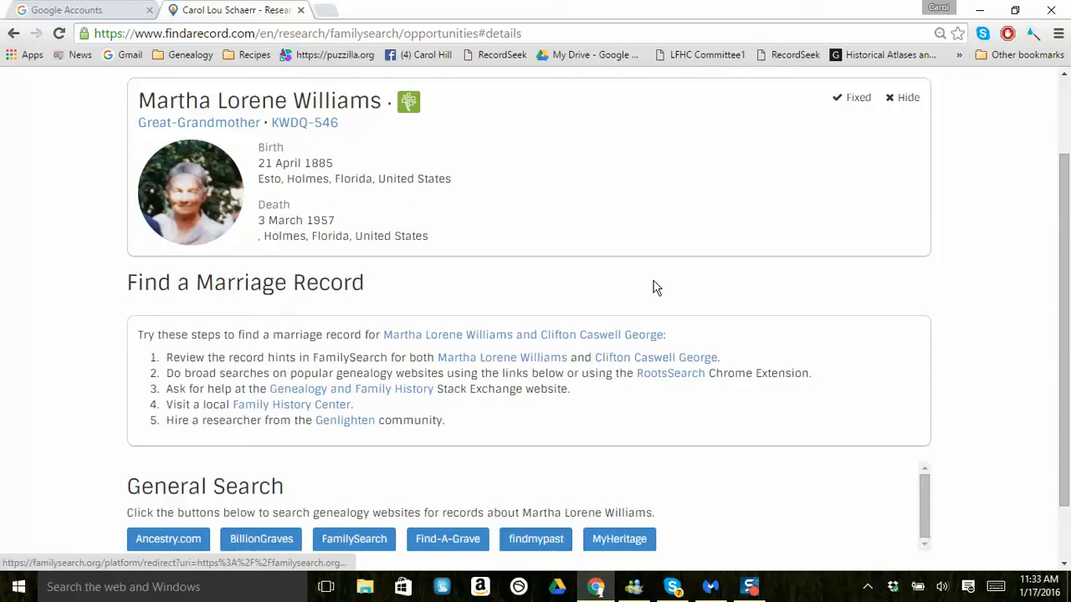
pyautogui.moveTo(414, 216)
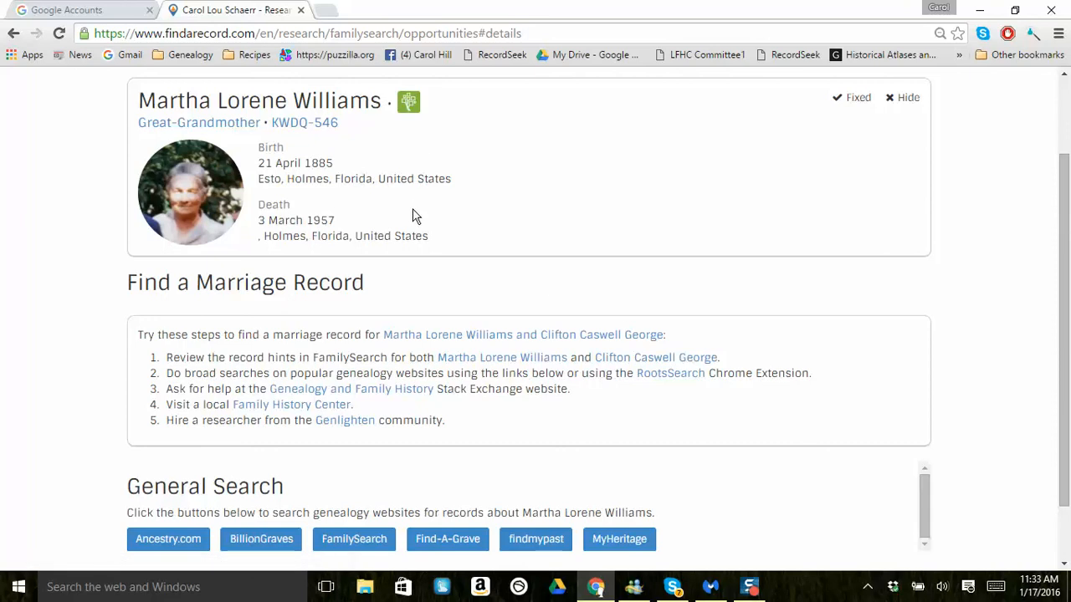
pyautogui.moveTo(426, 268)
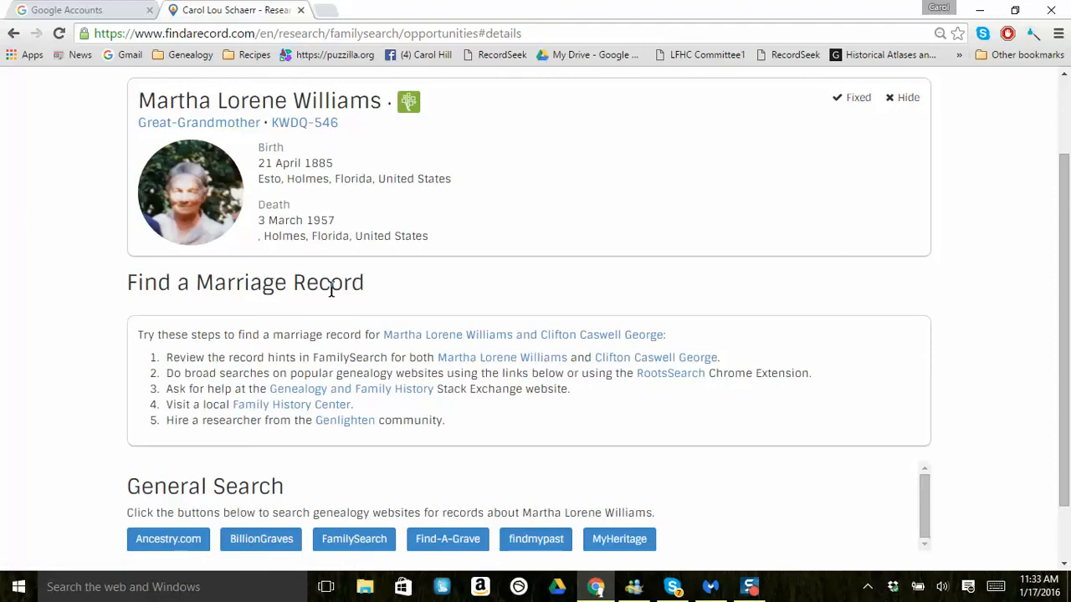
pyautogui.moveTo(350, 352)
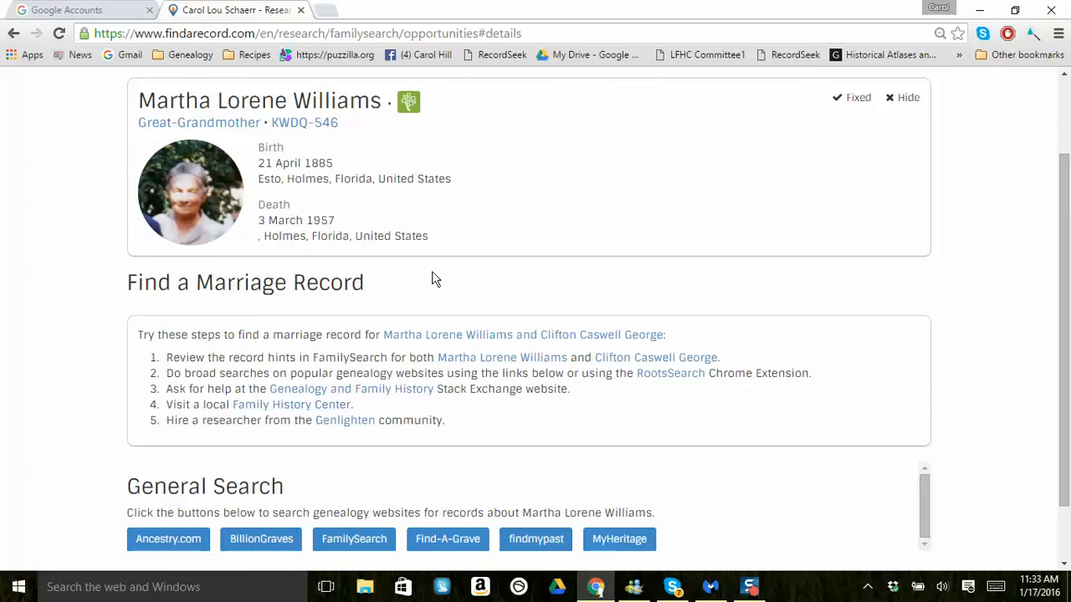
pyautogui.scroll(-3)
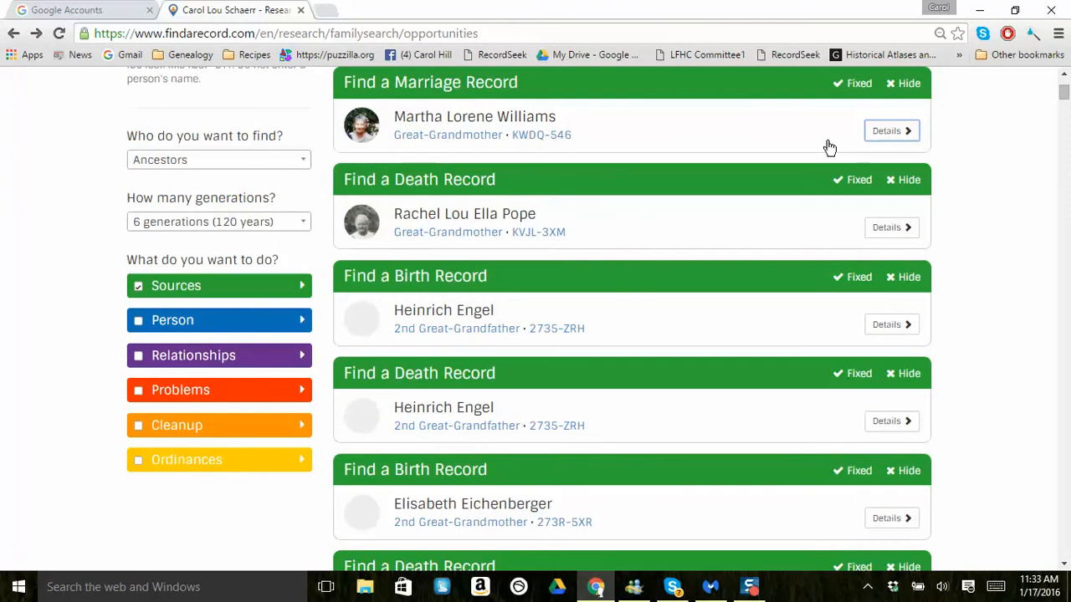
pyautogui.moveTo(726, 131)
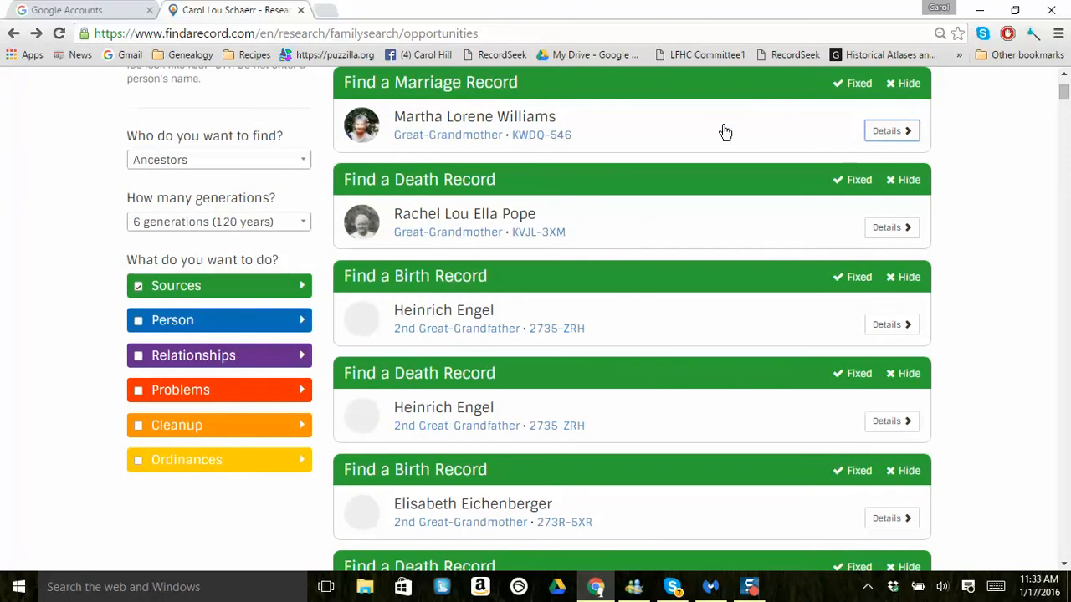
pyautogui.moveTo(303, 262)
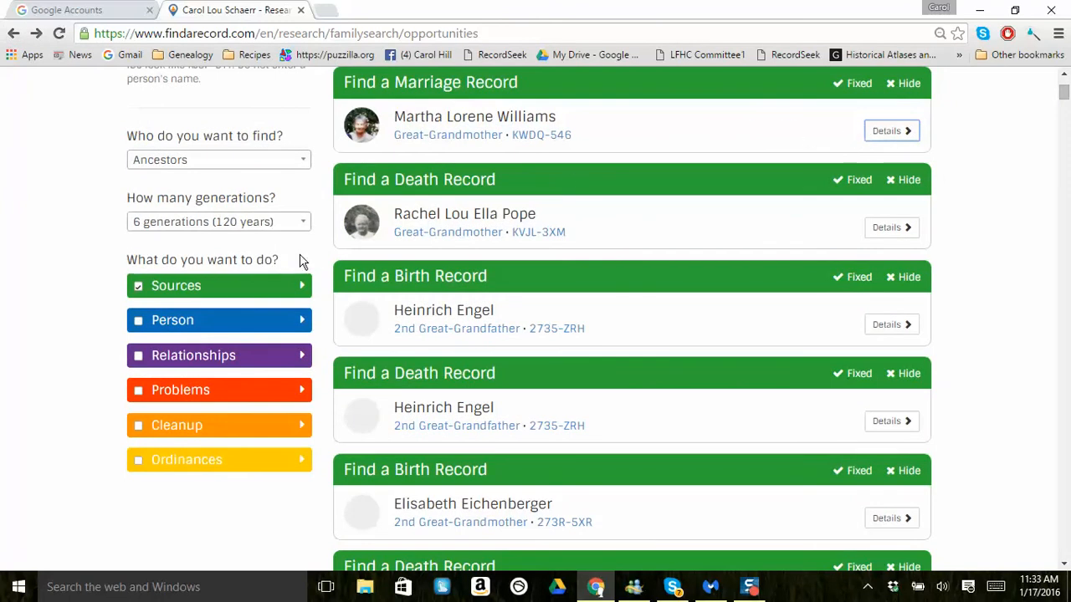
pyautogui.moveTo(541, 135)
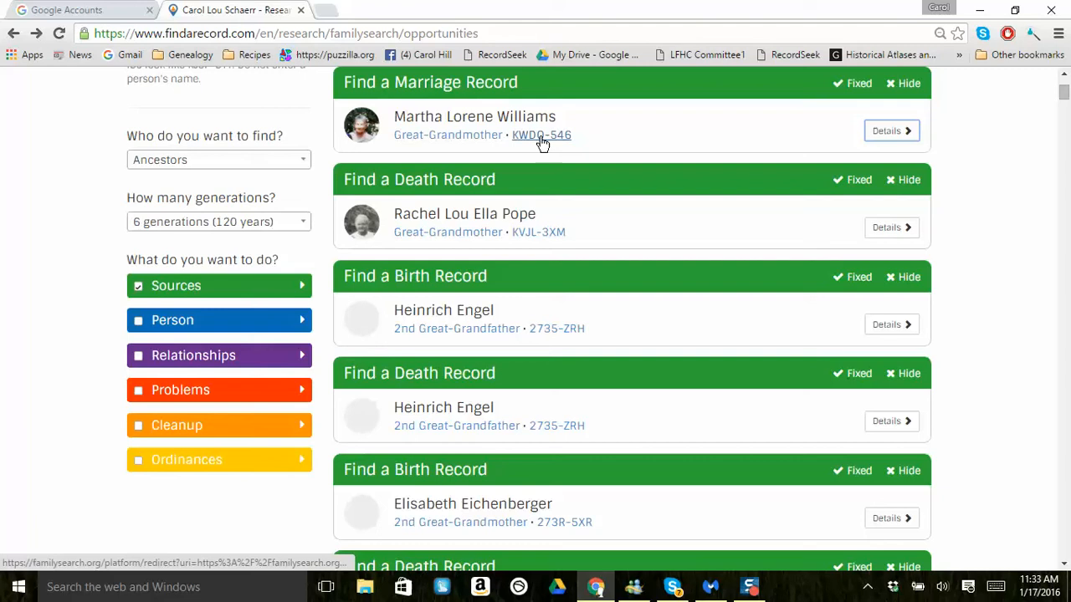
pyautogui.click(541, 135)
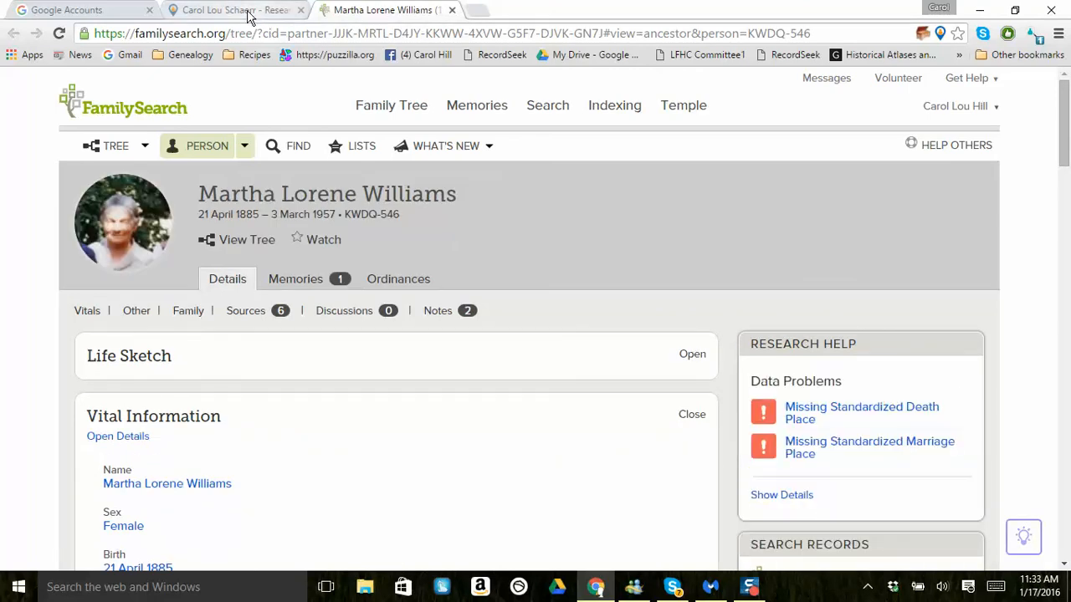
pyautogui.click(226, 10)
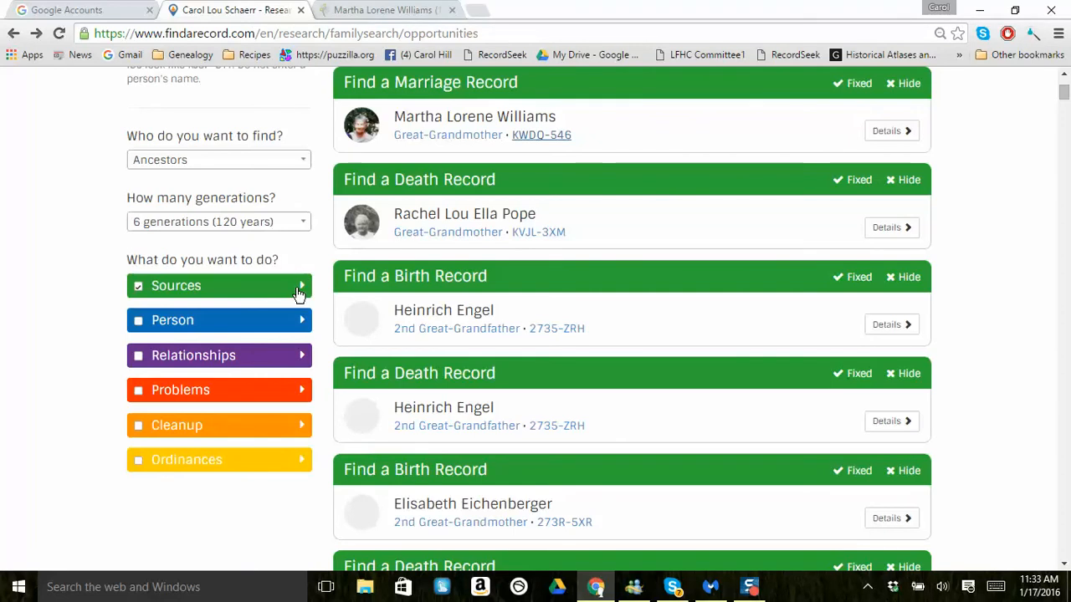
pyautogui.moveTo(299, 294)
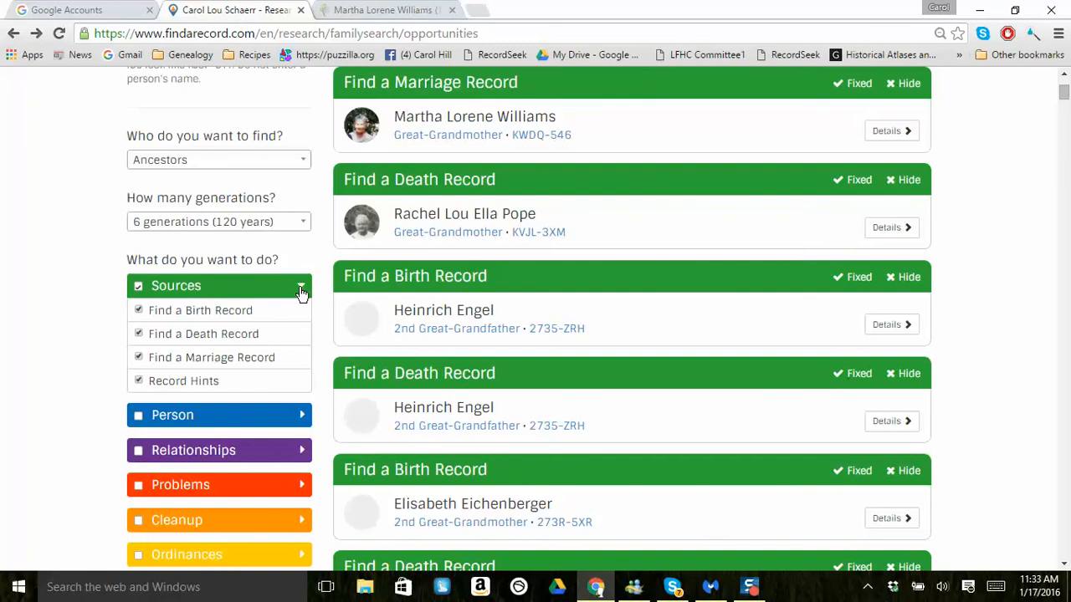
pyautogui.moveTo(233, 381)
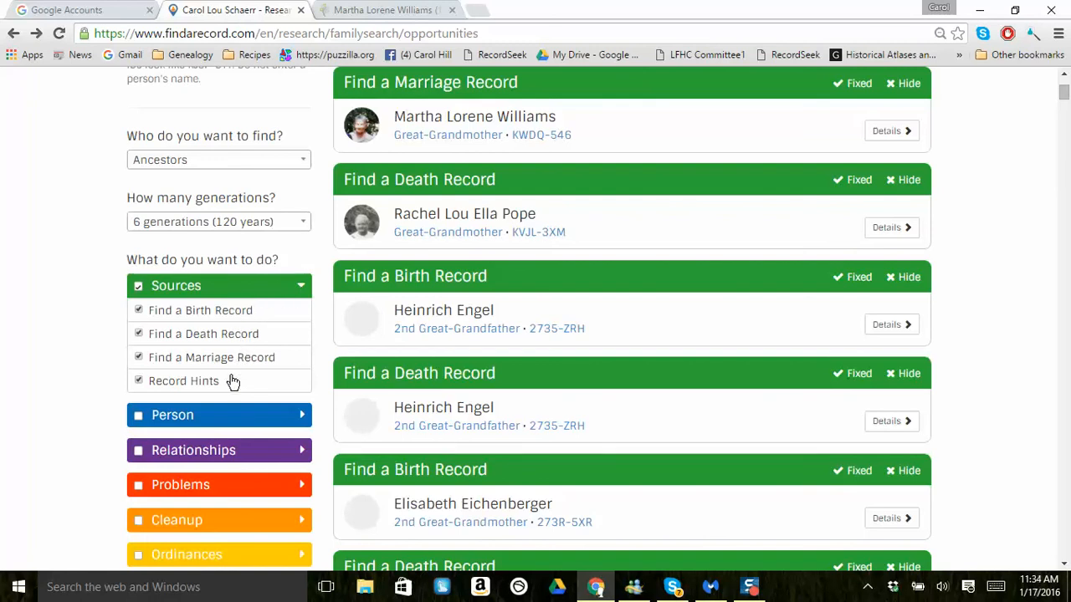
pyautogui.moveTo(232, 298)
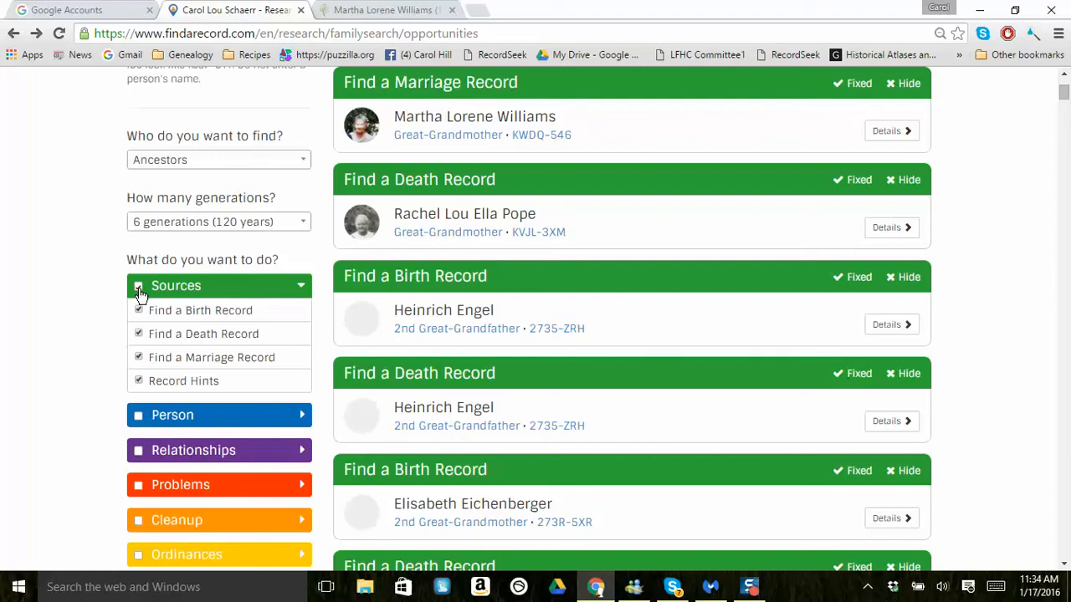
# Turn off the Sources checks and expand the Person category's birth, death and name checks.
pyautogui.click(139, 285)
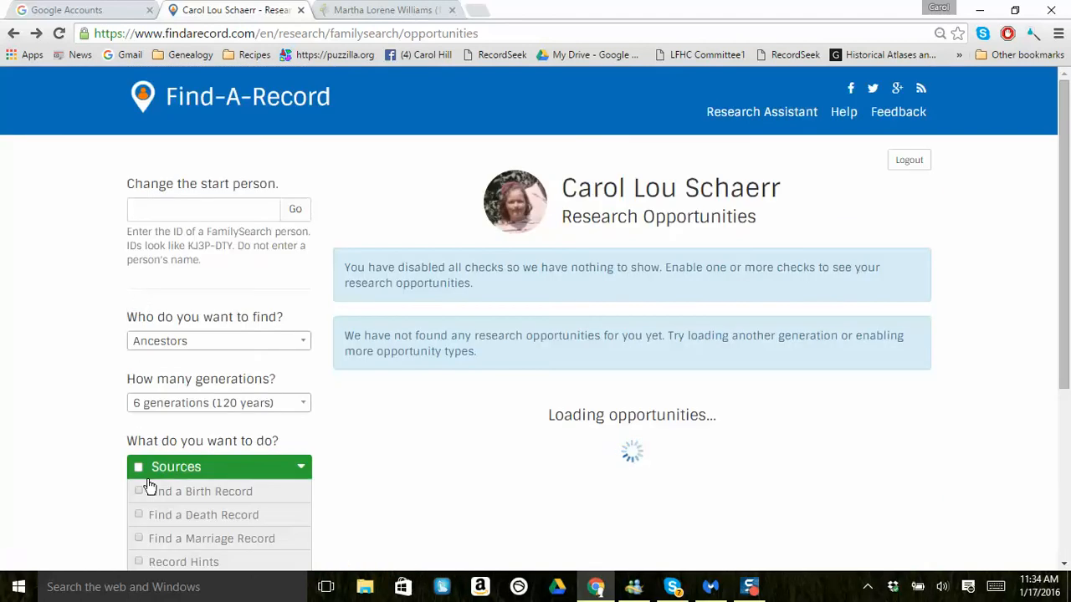
pyautogui.scroll(-3)
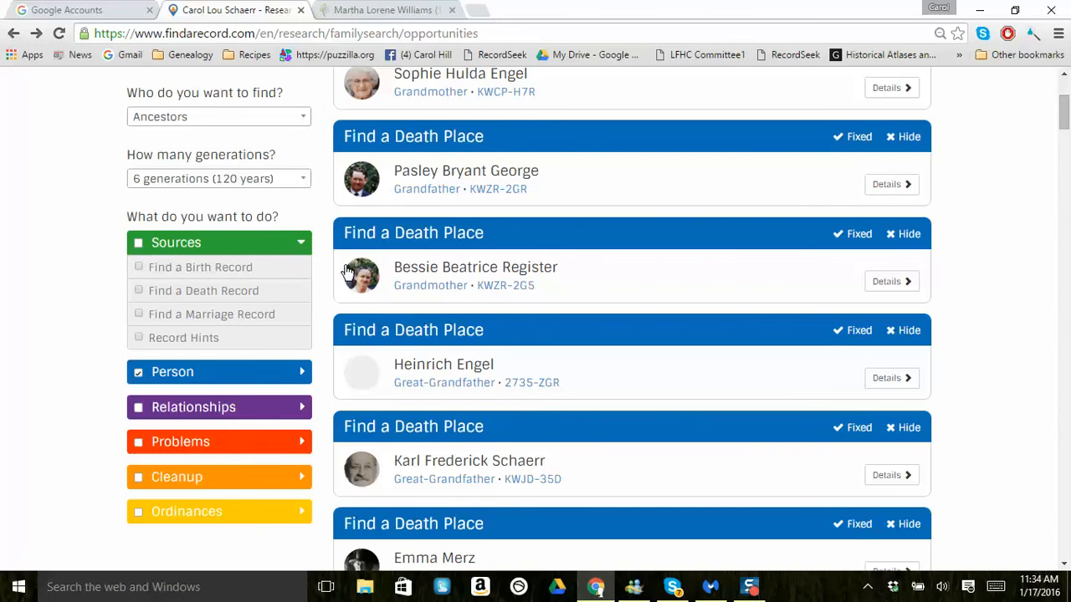
pyautogui.moveTo(301, 378)
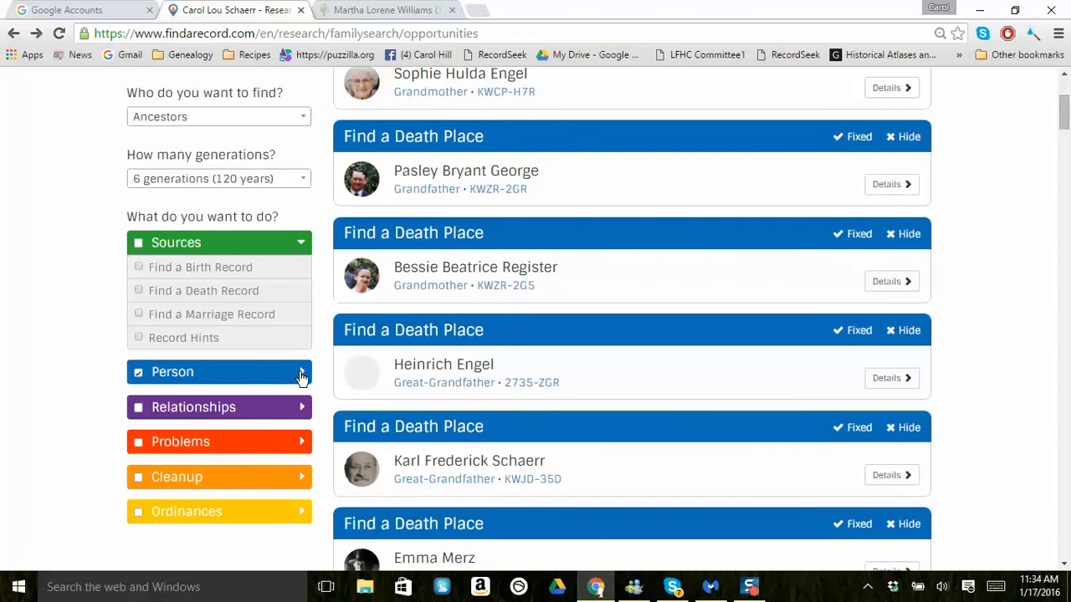
pyautogui.click(300, 371)
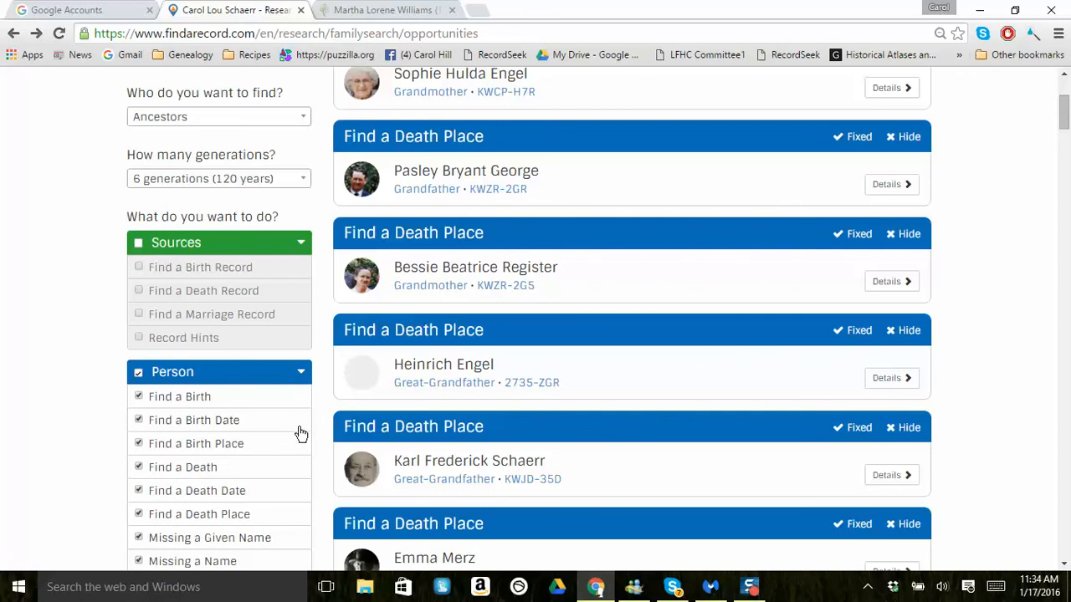
pyautogui.scroll(-3)
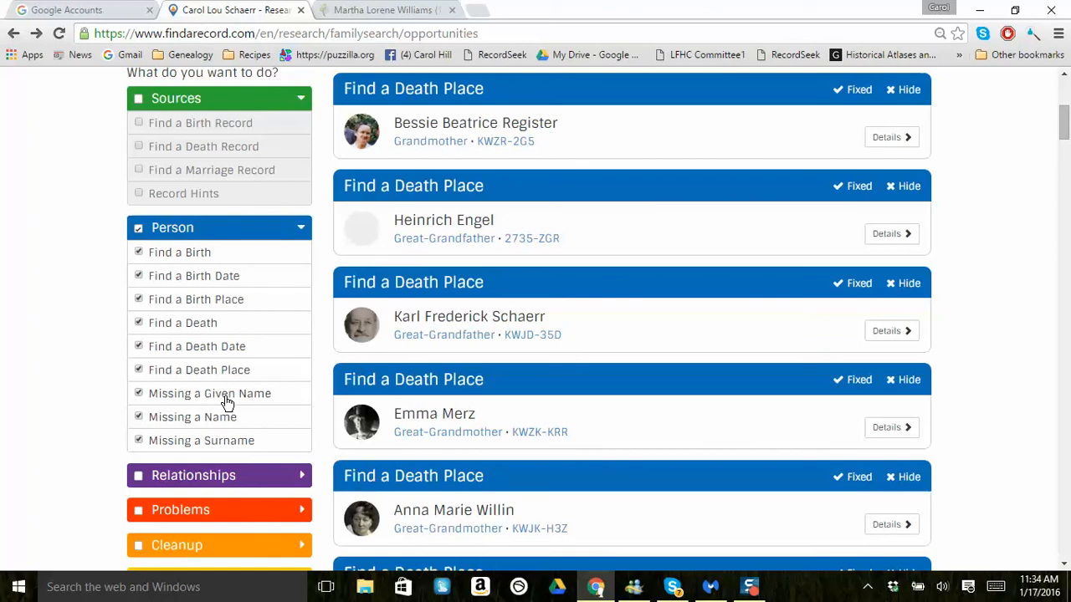
pyautogui.moveTo(234, 401)
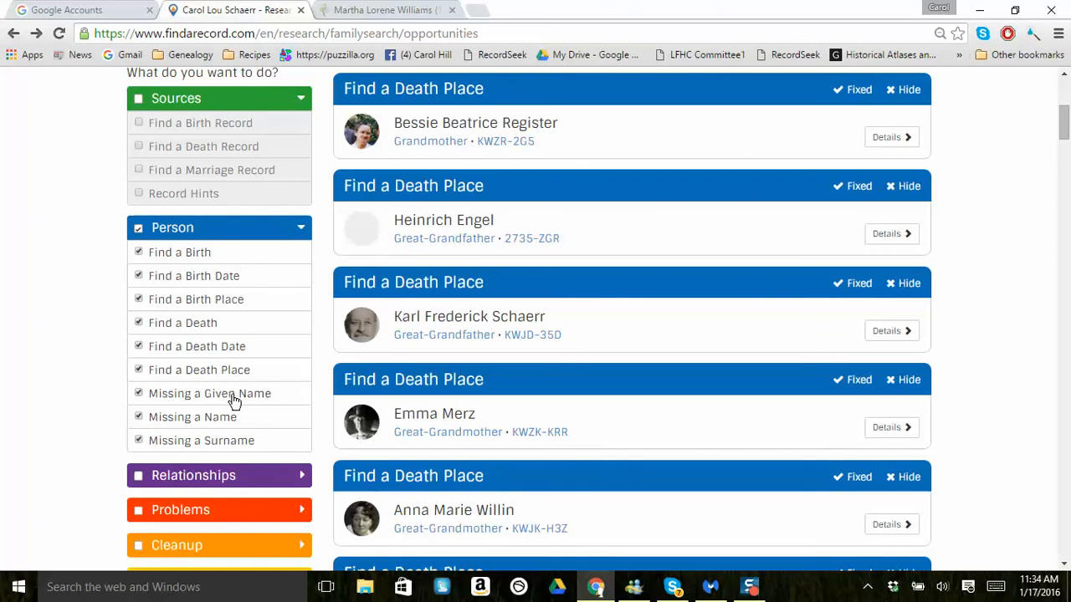
pyautogui.moveTo(890, 330)
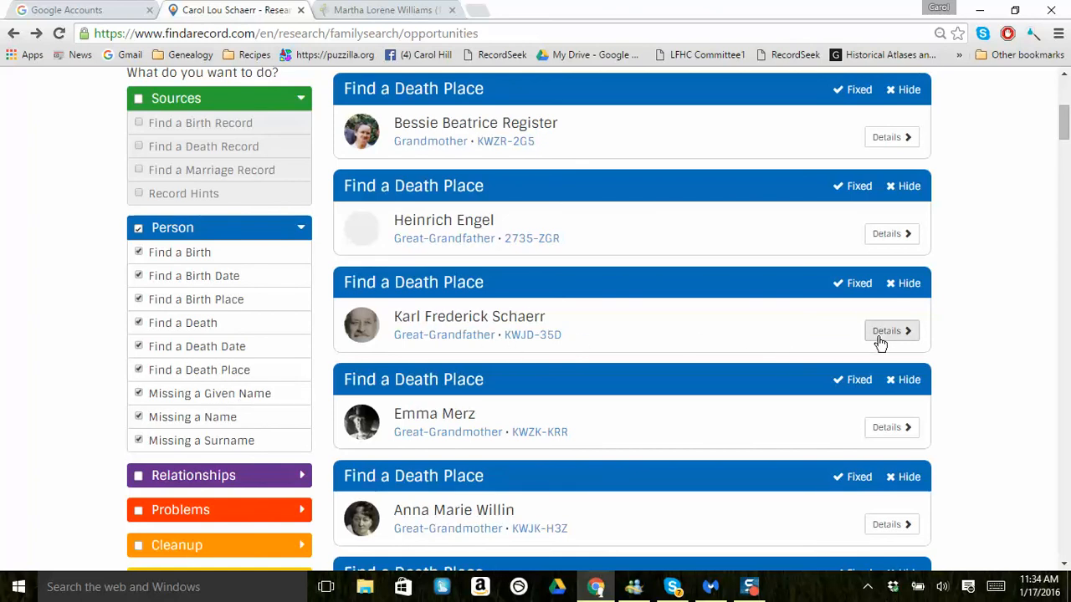
pyautogui.moveTo(550, 322)
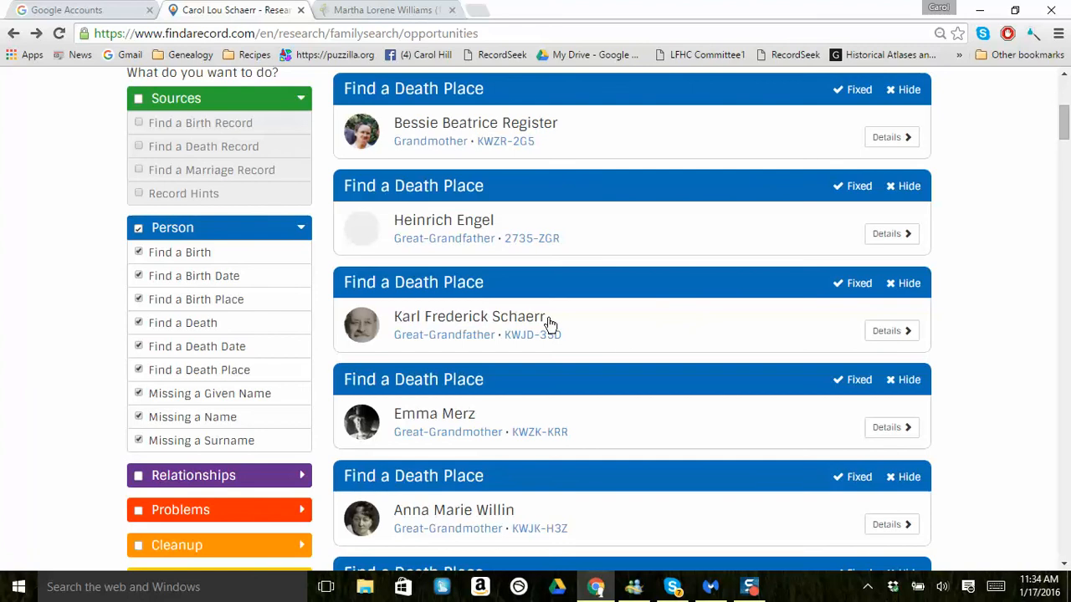
pyautogui.moveTo(222, 298)
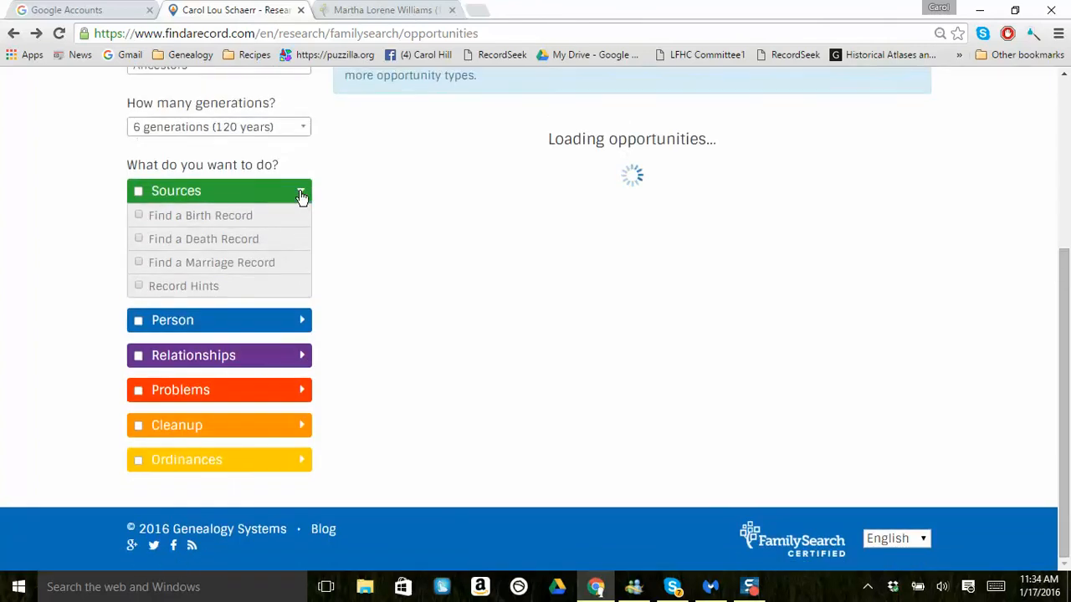
pyautogui.click(175, 190)
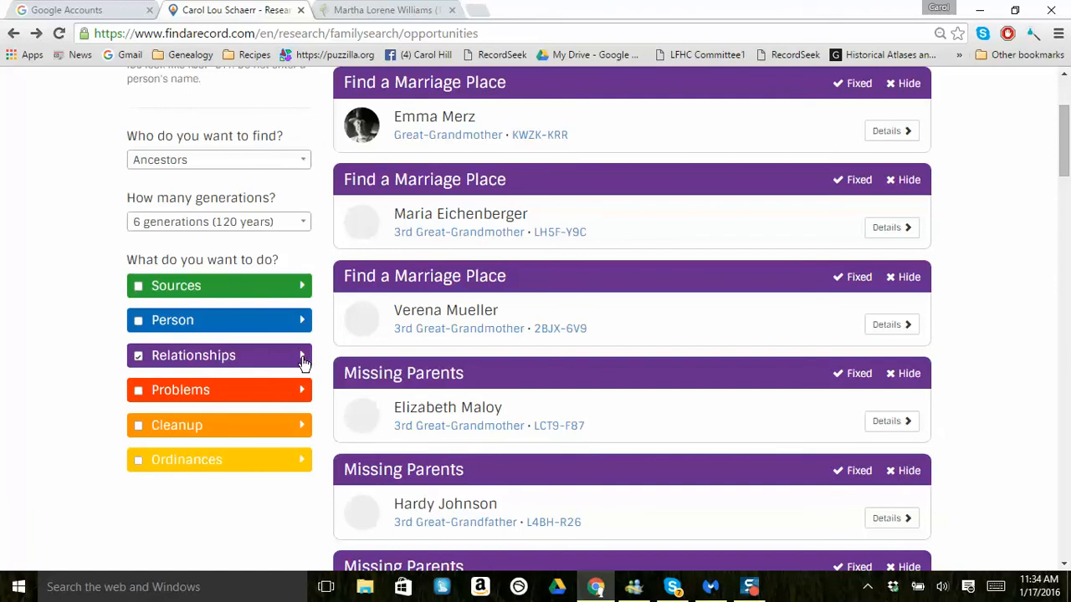
pyautogui.click(218, 355)
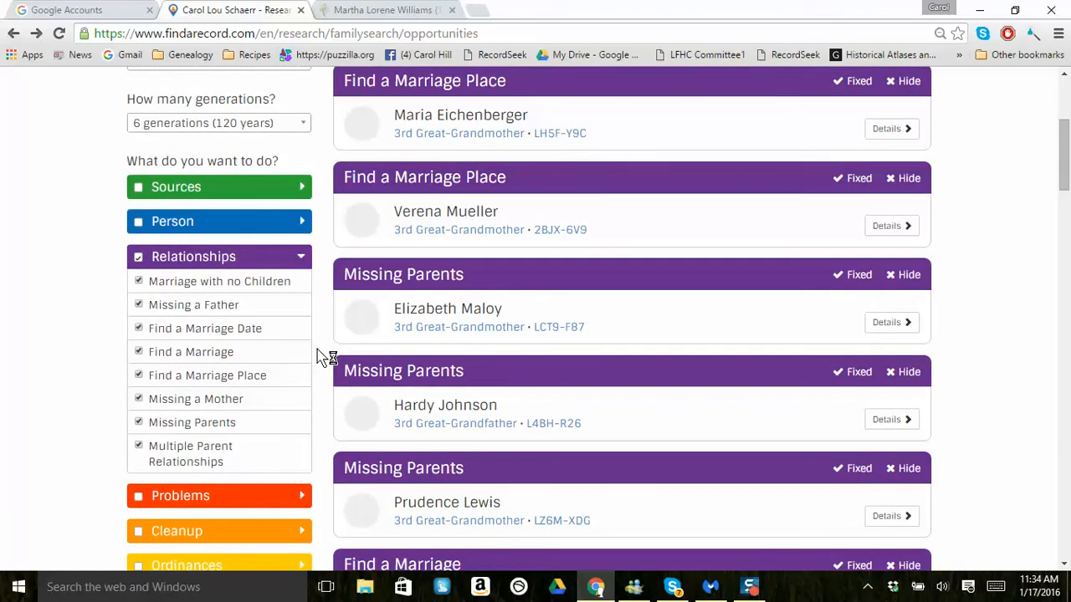
pyautogui.moveTo(251, 360)
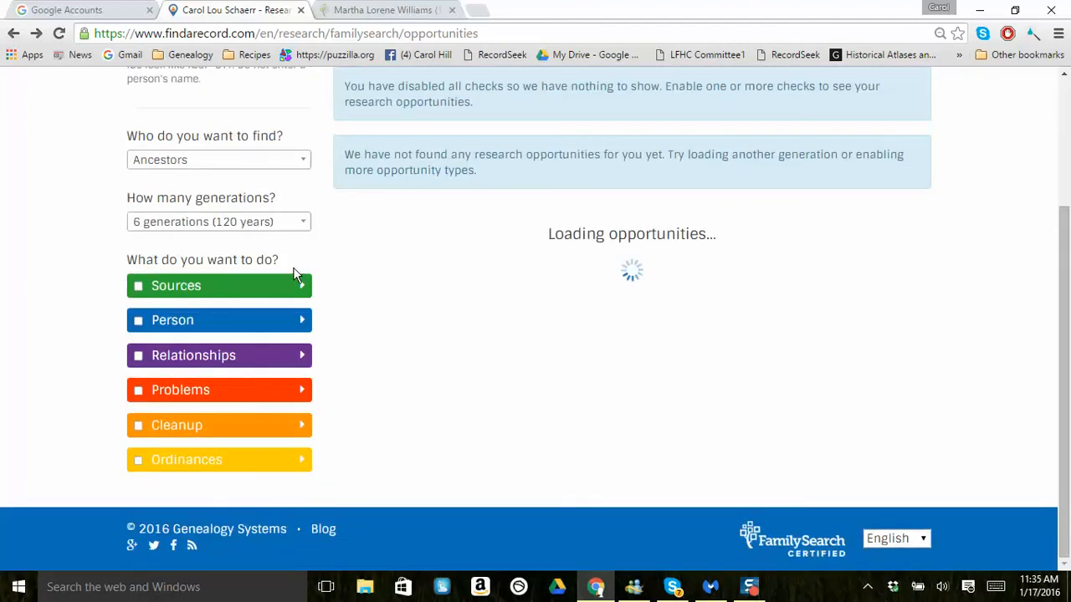
pyautogui.moveTo(138, 394)
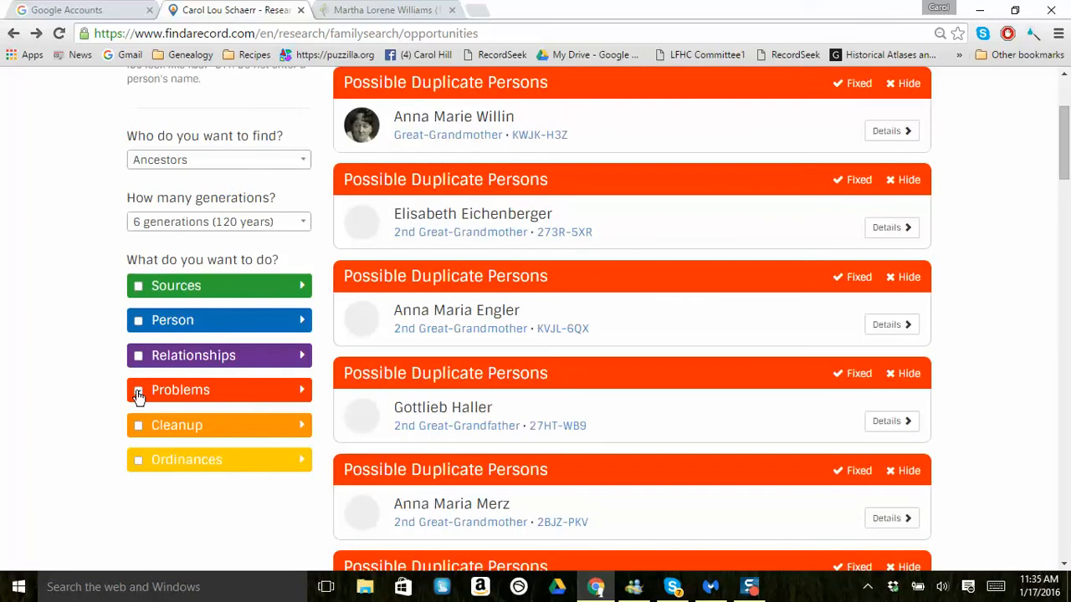
pyautogui.click(138, 390)
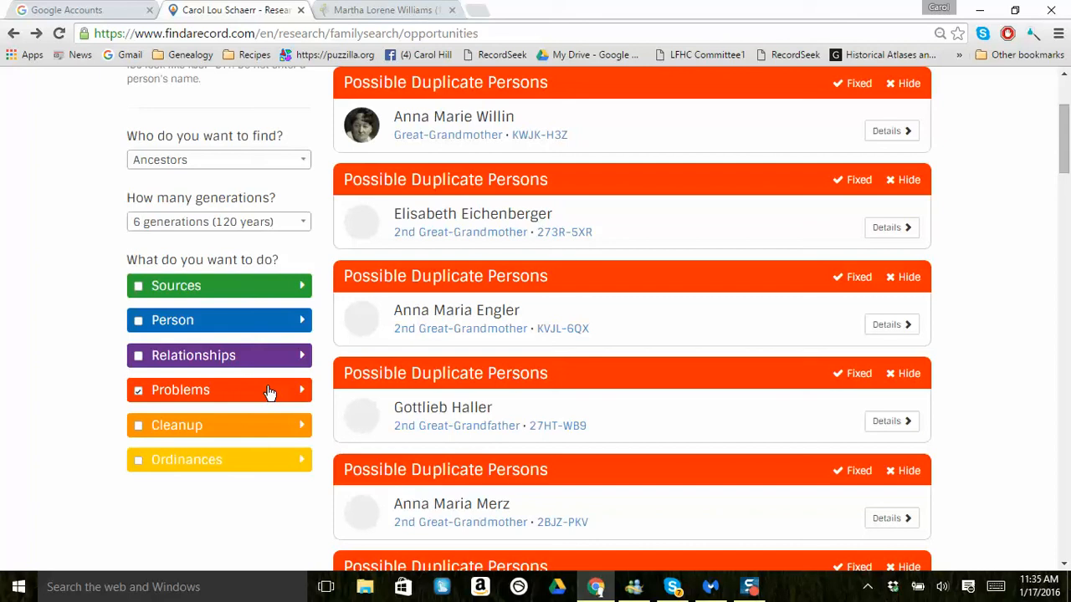
pyautogui.moveTo(303, 393)
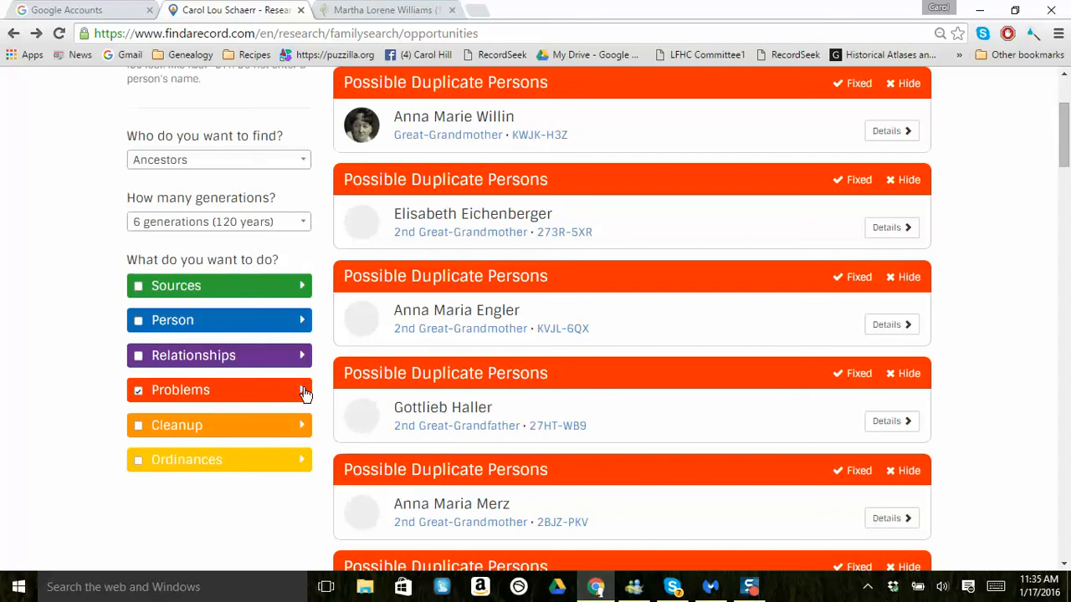
pyautogui.click(218, 390)
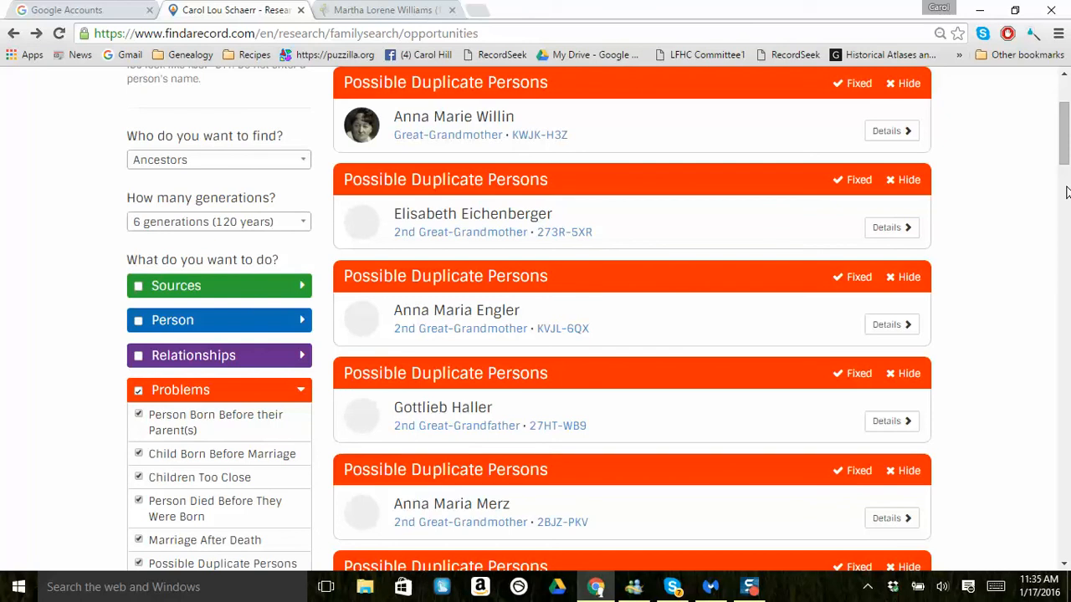
pyautogui.scroll(-3)
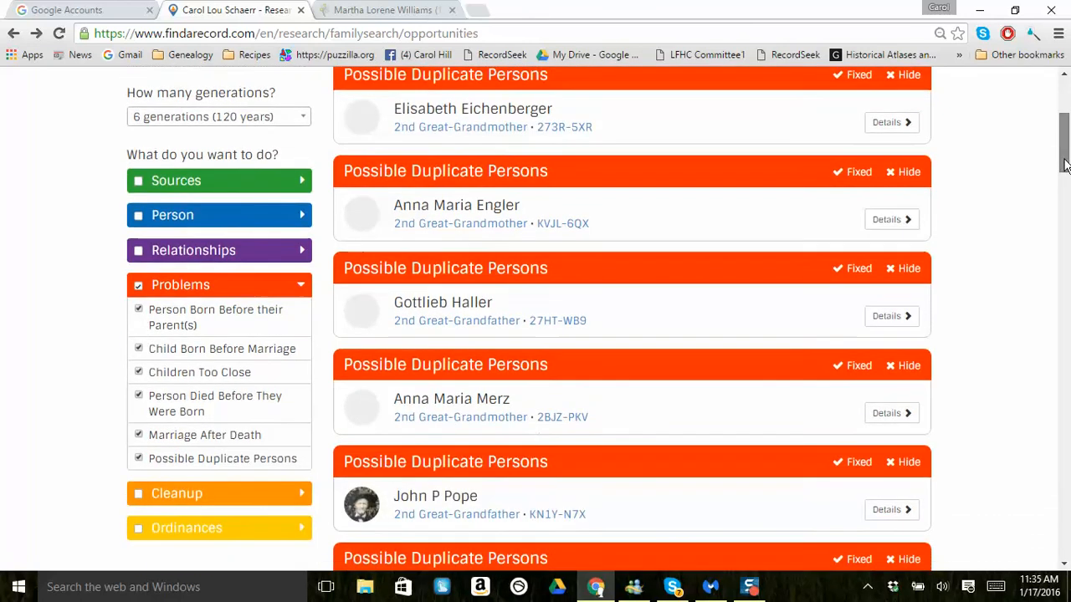
pyautogui.scroll(-3)
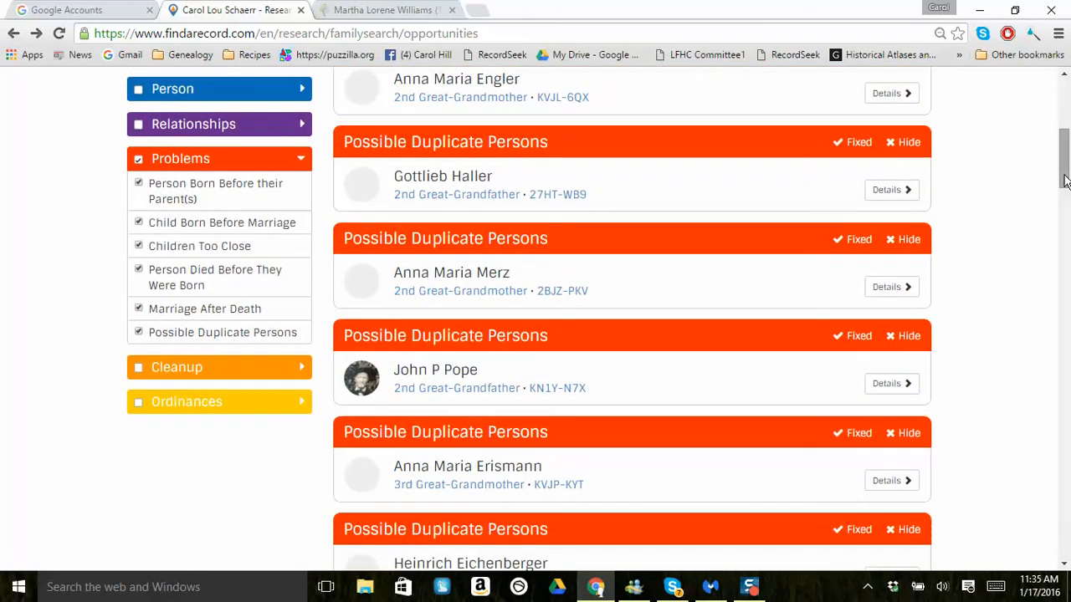
pyautogui.moveTo(449, 369)
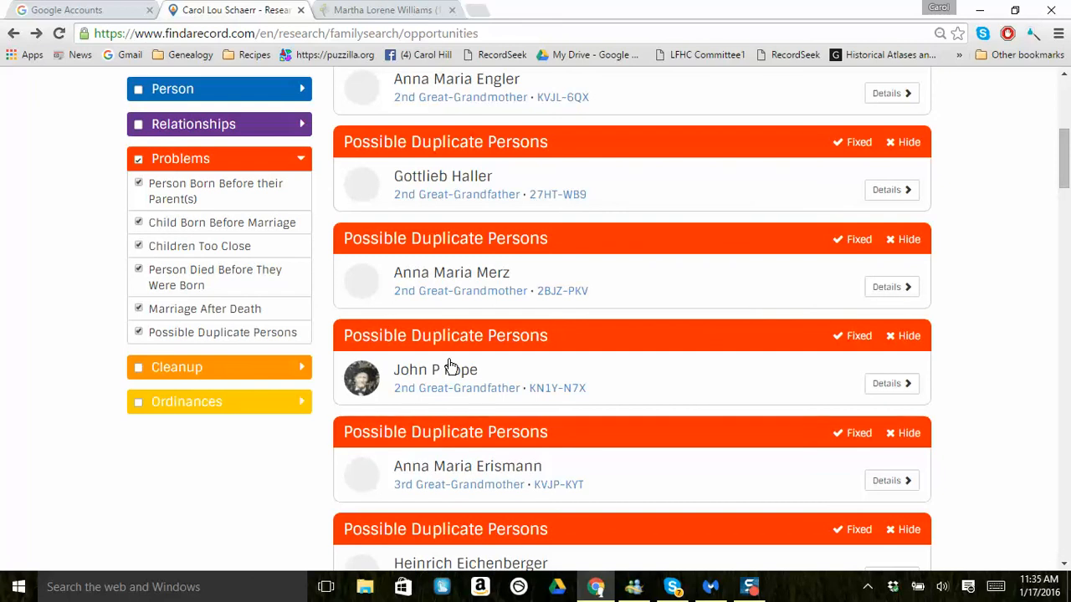
pyautogui.moveTo(187, 247)
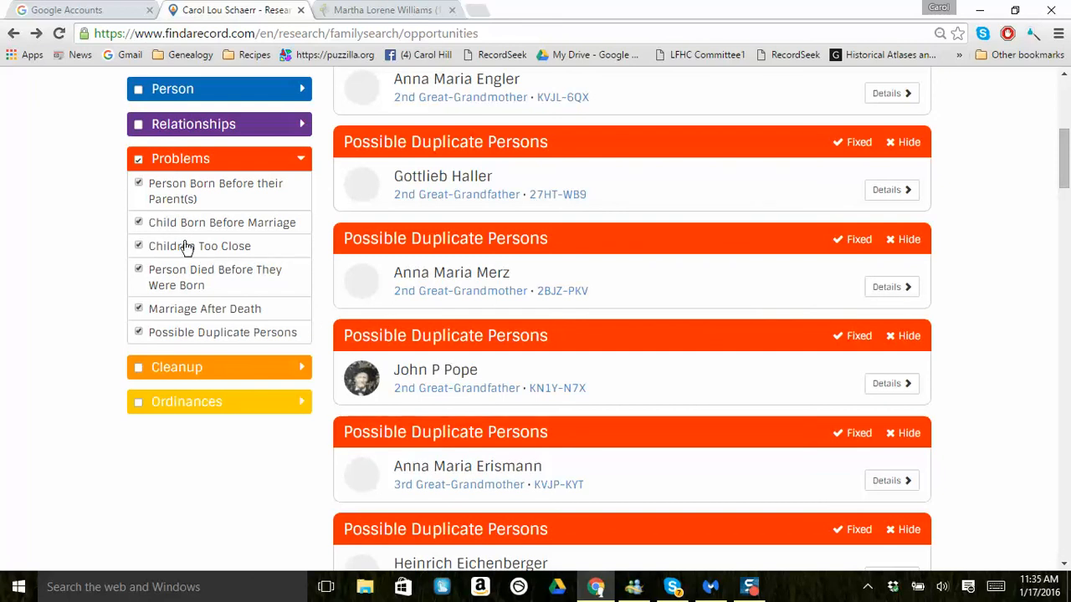
pyautogui.moveTo(196, 234)
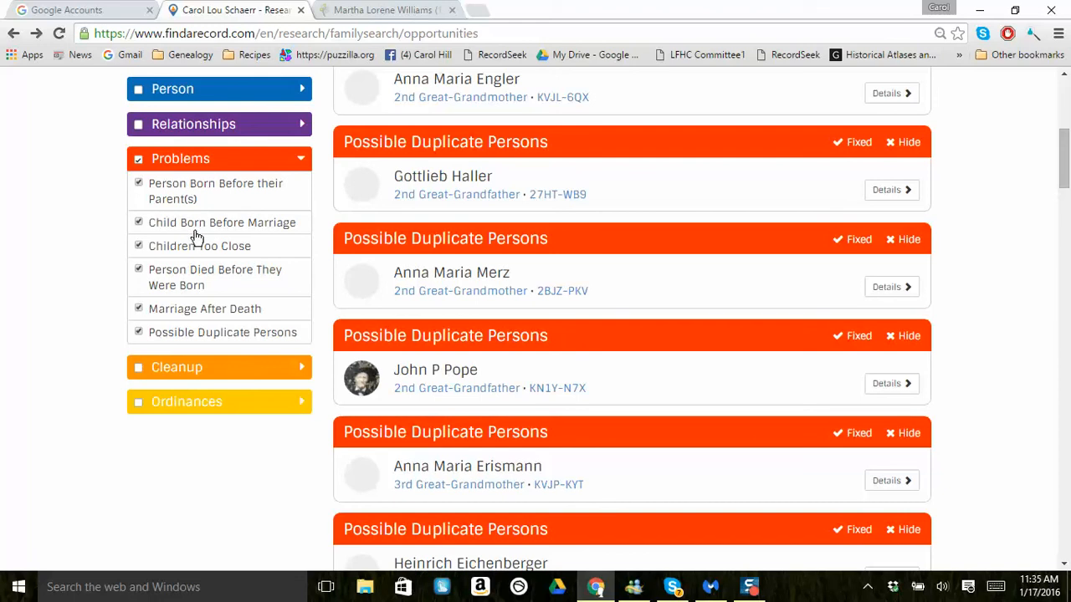
pyautogui.moveTo(200, 260)
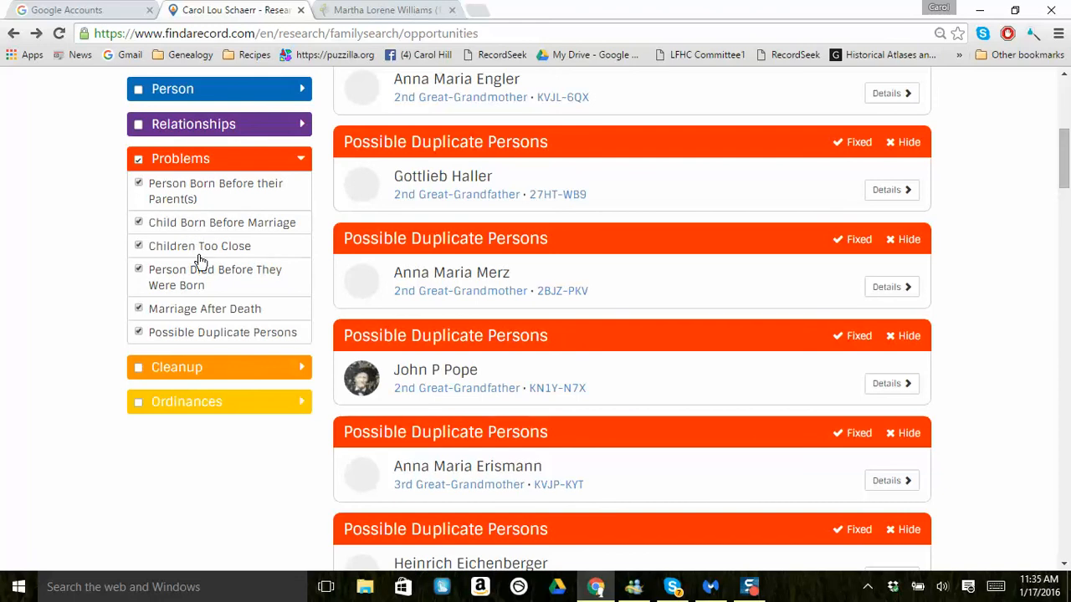
pyautogui.moveTo(147, 179)
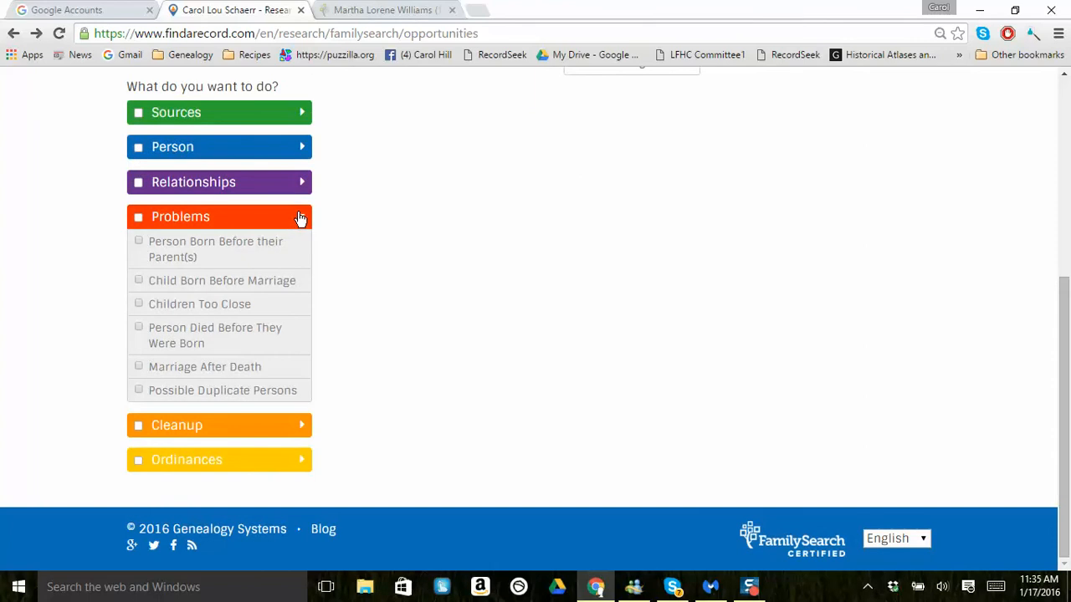
pyautogui.click(219, 216)
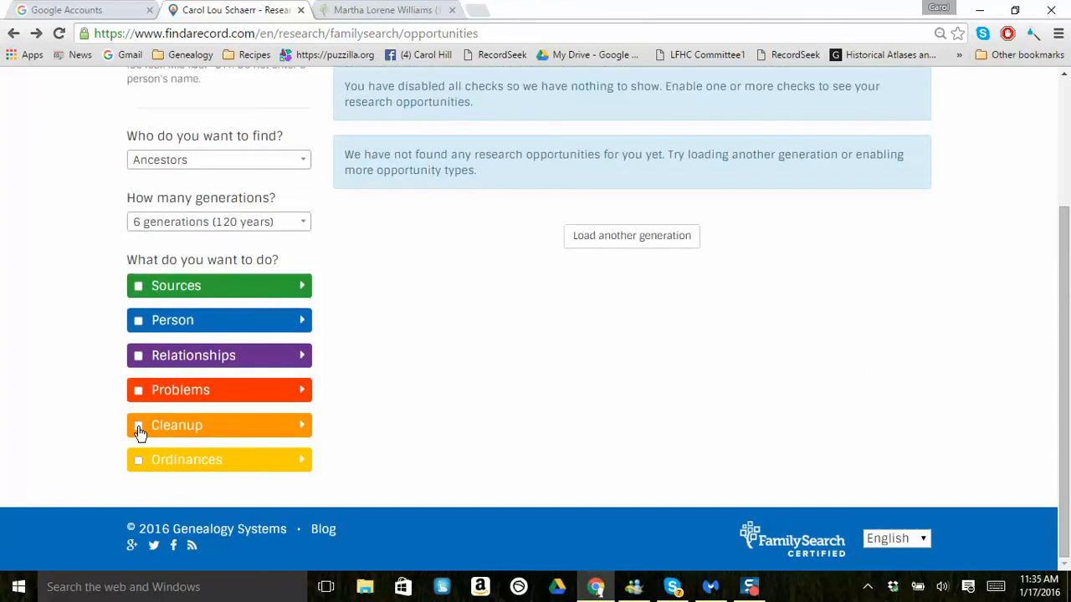
# Show and expand Cleanup opportunities like identical names, then turn the Cleanup checks off.
pyautogui.click(138, 425)
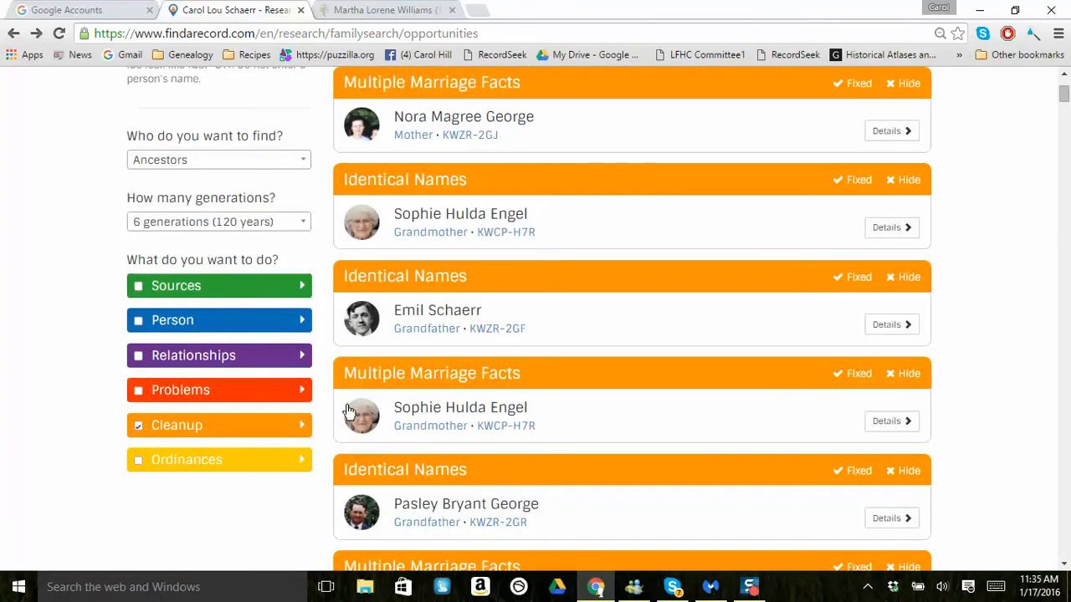
pyautogui.click(218, 425)
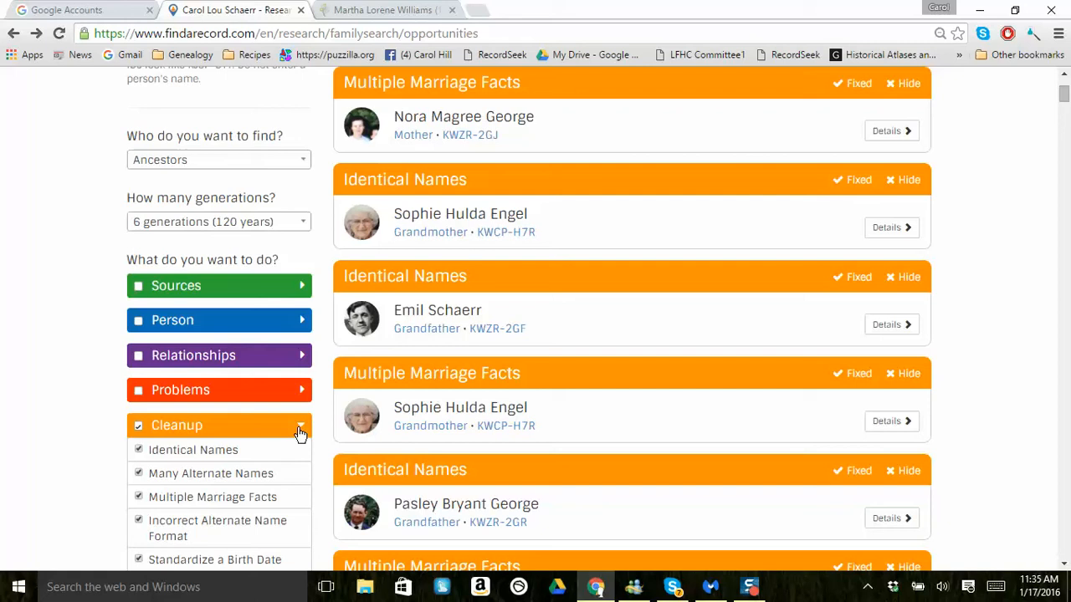
pyautogui.scroll(-3)
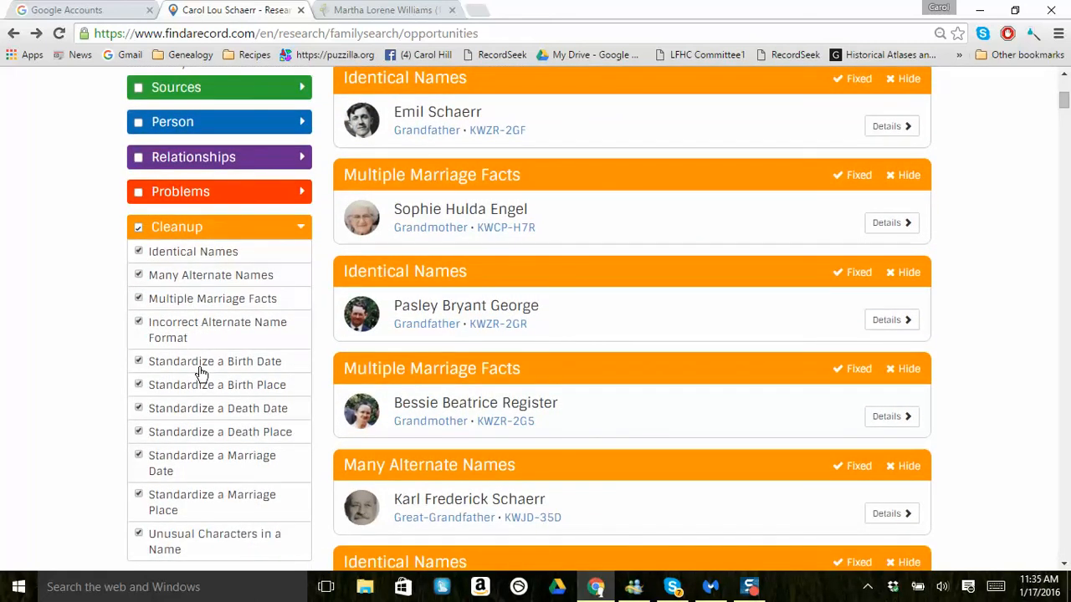
pyautogui.moveTo(92, 418)
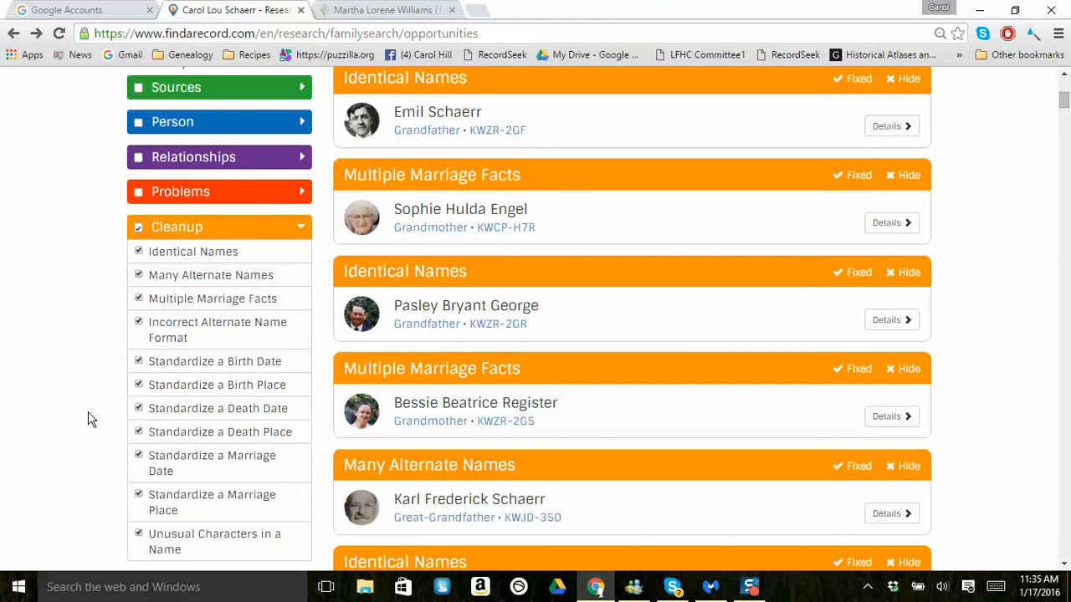
pyautogui.scroll(-3)
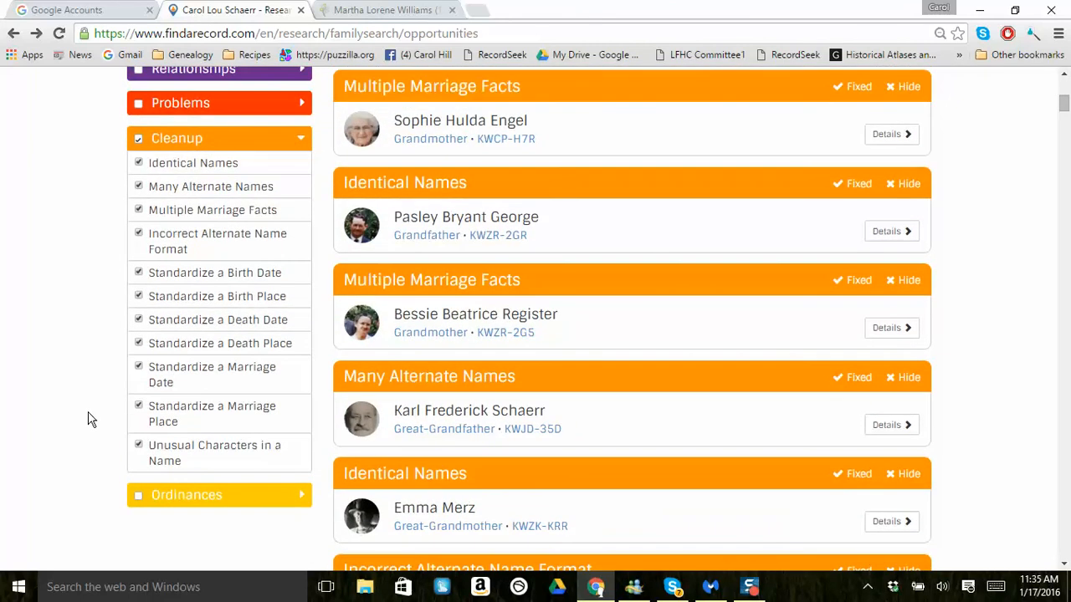
pyautogui.click(139, 234)
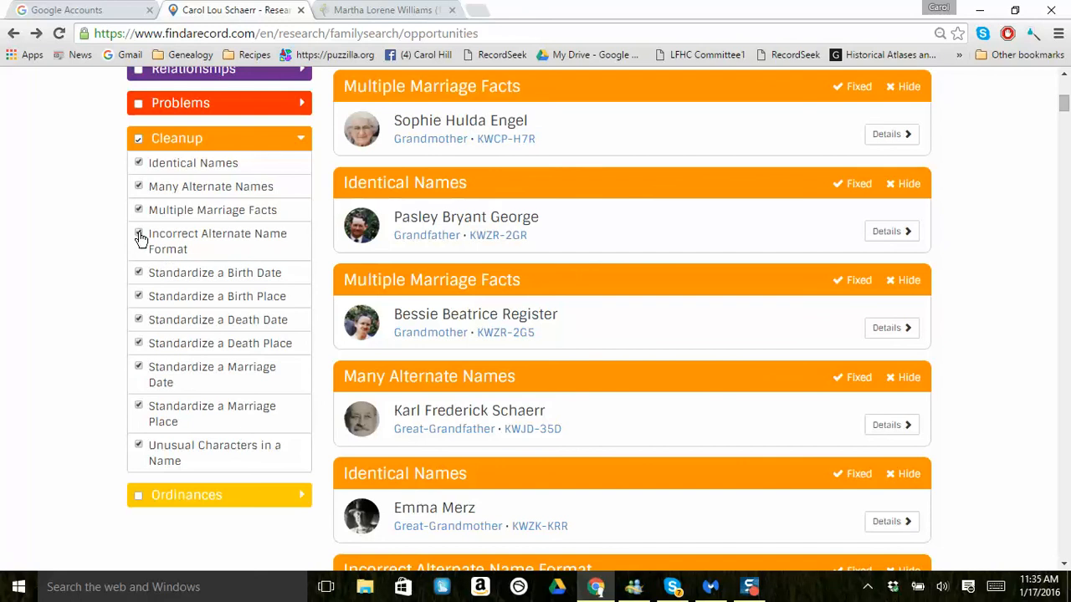
pyautogui.click(139, 235)
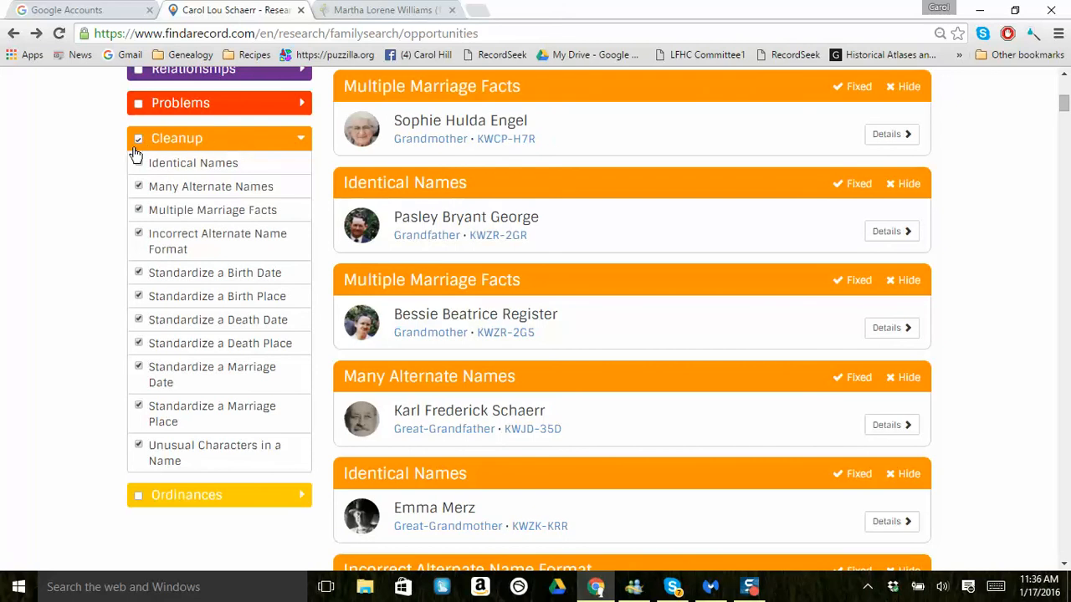
pyautogui.click(177, 138)
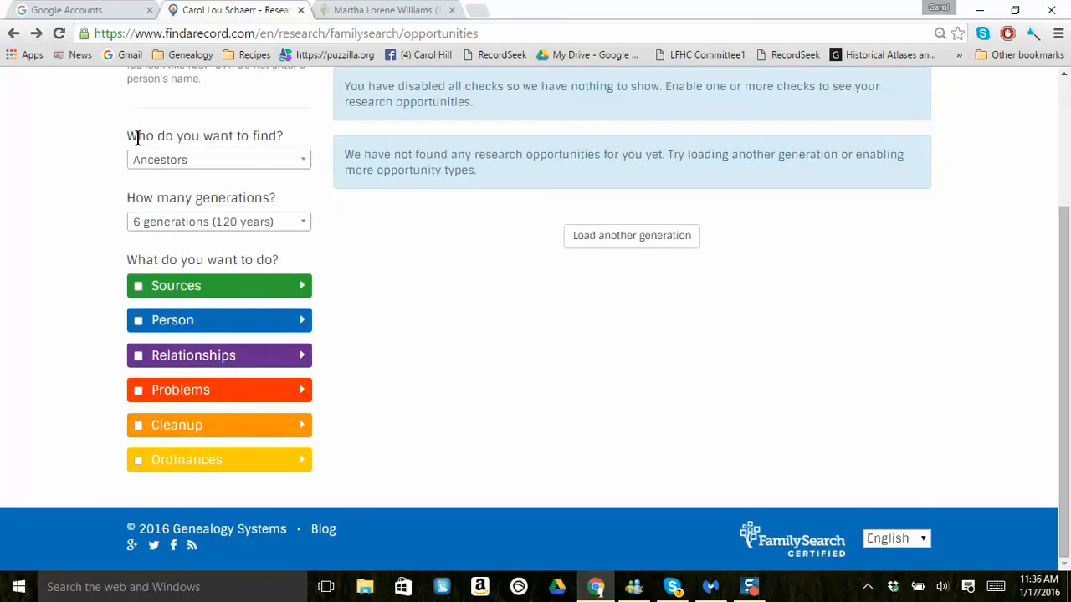
# Turn on Ordinances and expand its Baptism through Sealing to Parents sub-types.
pyautogui.click(138, 459)
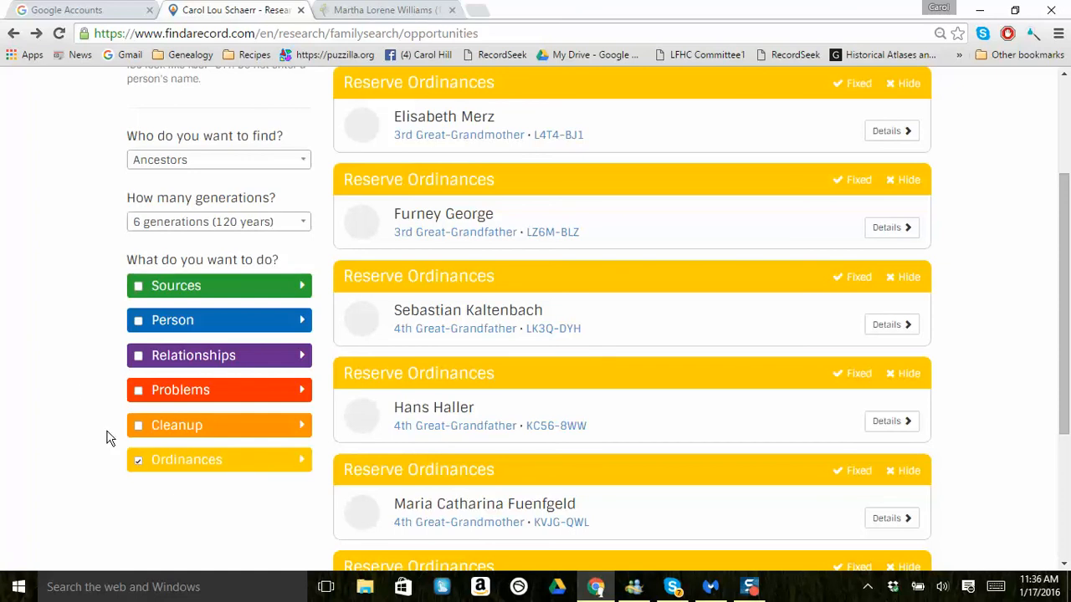
pyautogui.scroll(-3)
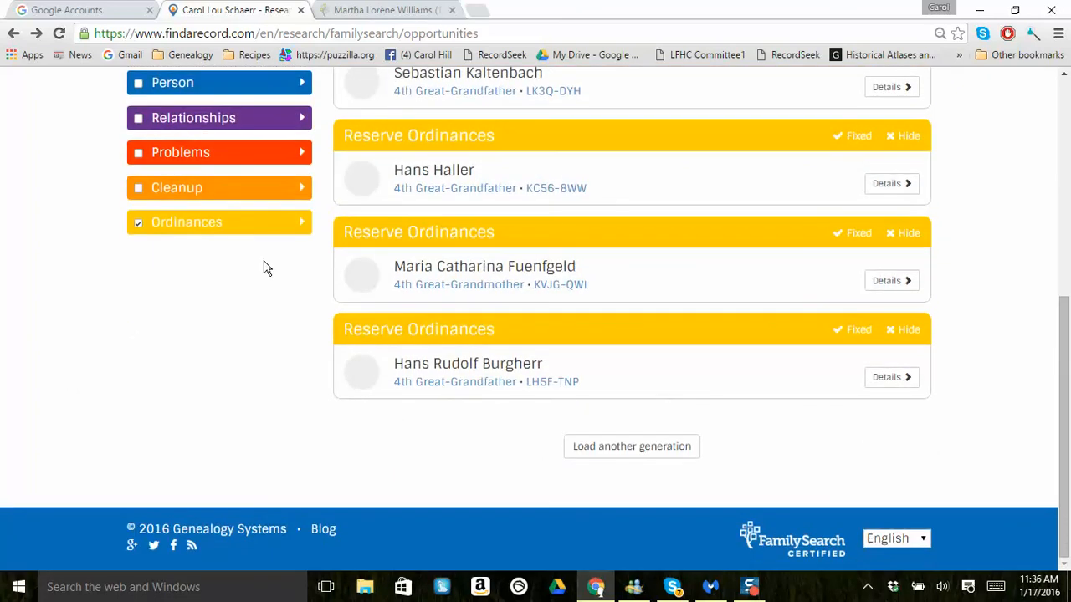
pyautogui.click(218, 222)
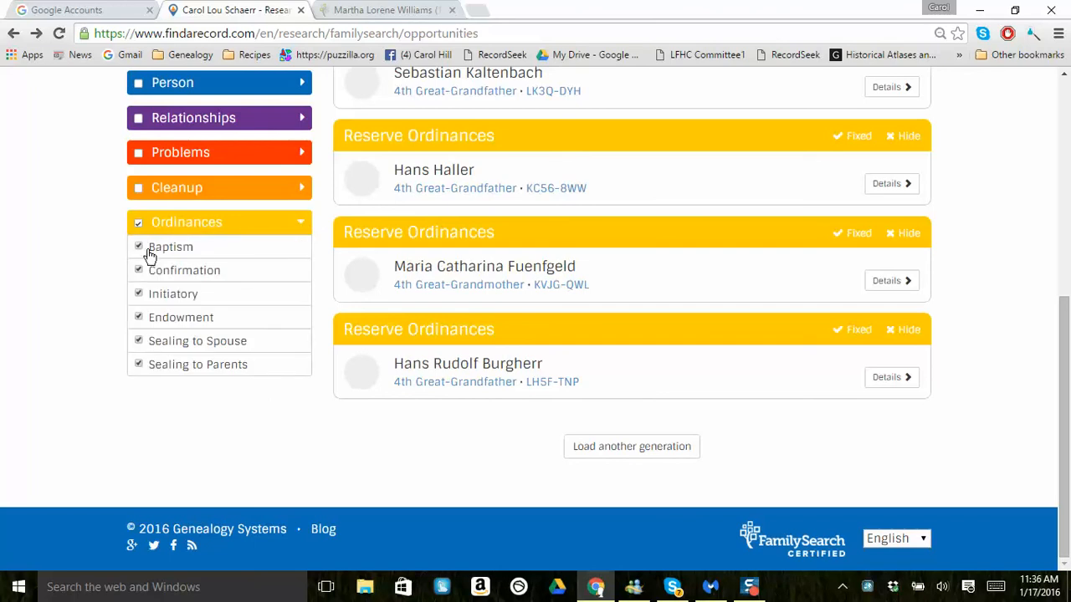
pyautogui.moveTo(166, 276)
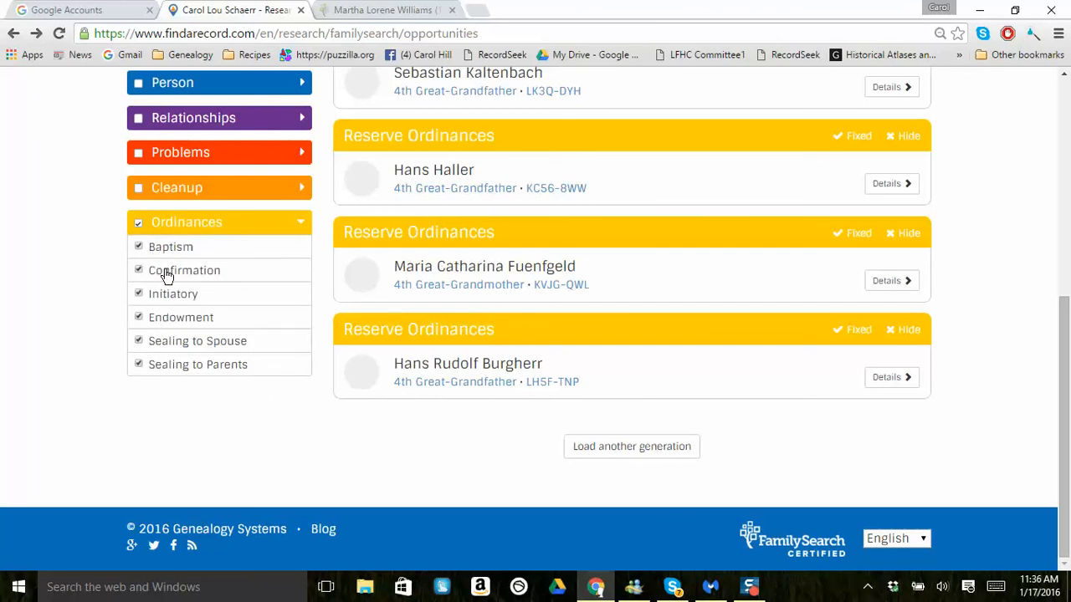
pyautogui.moveTo(167, 327)
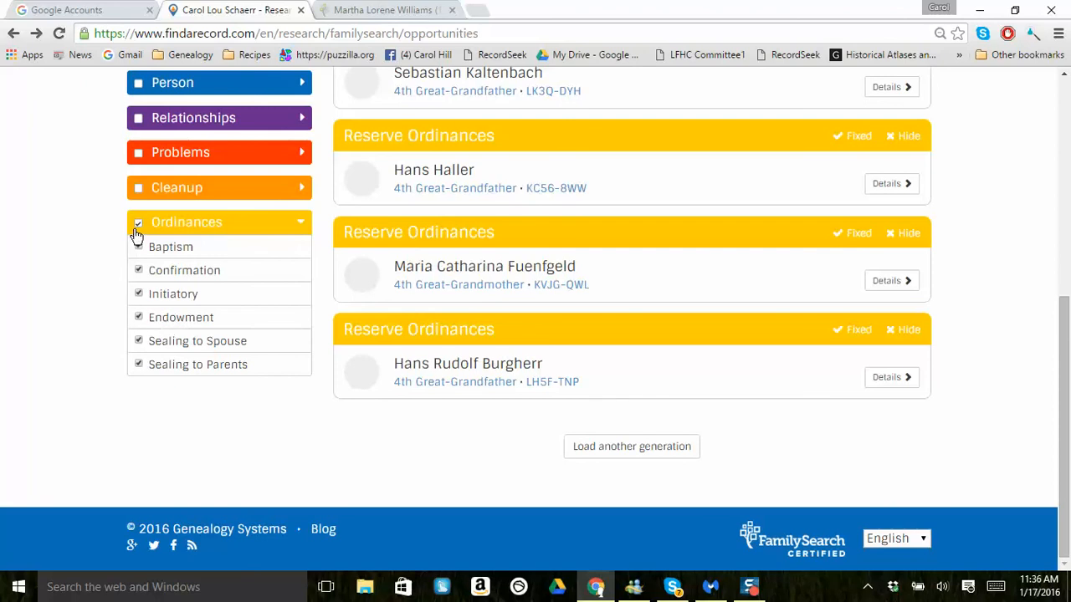
pyautogui.moveTo(482, 300)
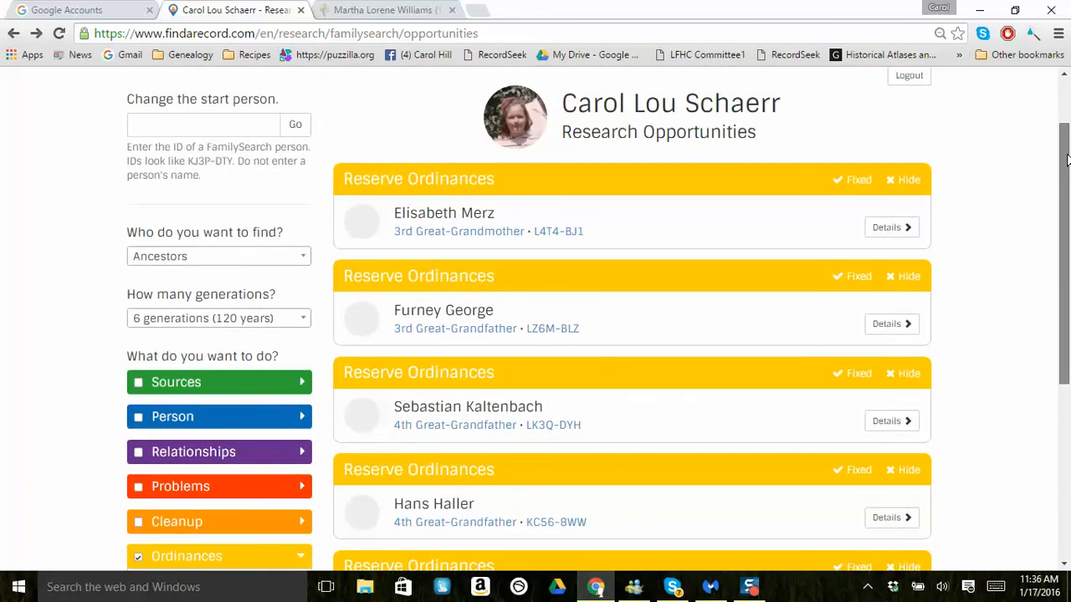
pyautogui.scroll(3)
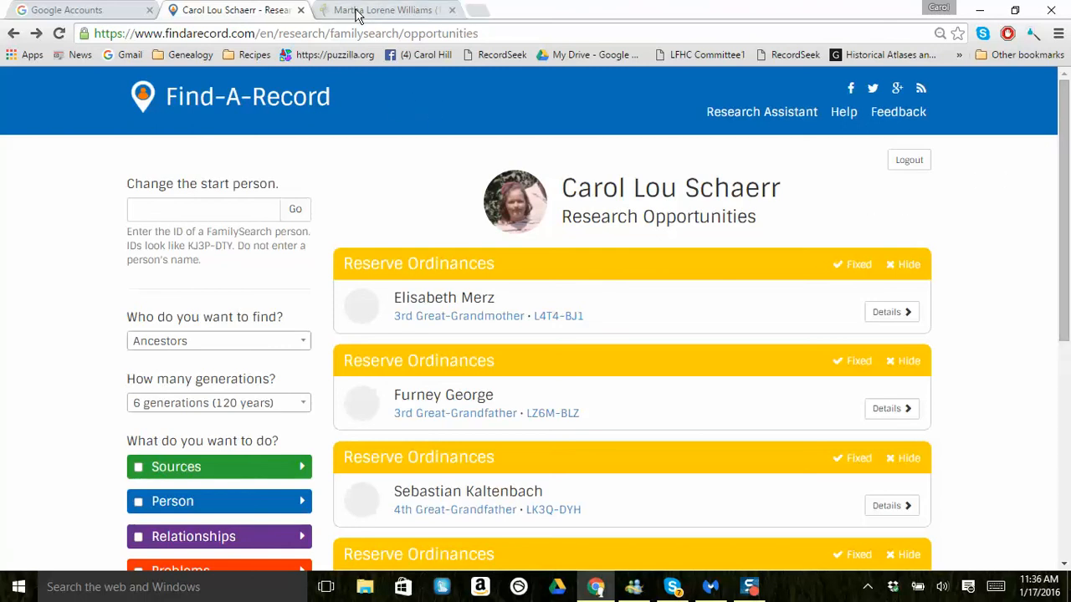
pyautogui.moveTo(385, 9)
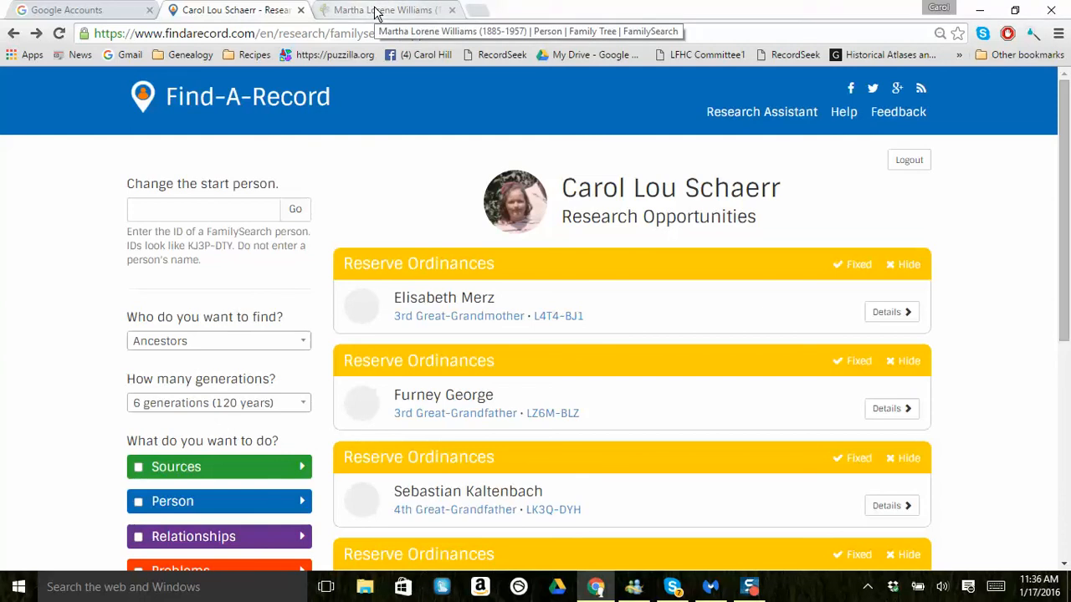
pyautogui.click(385, 9)
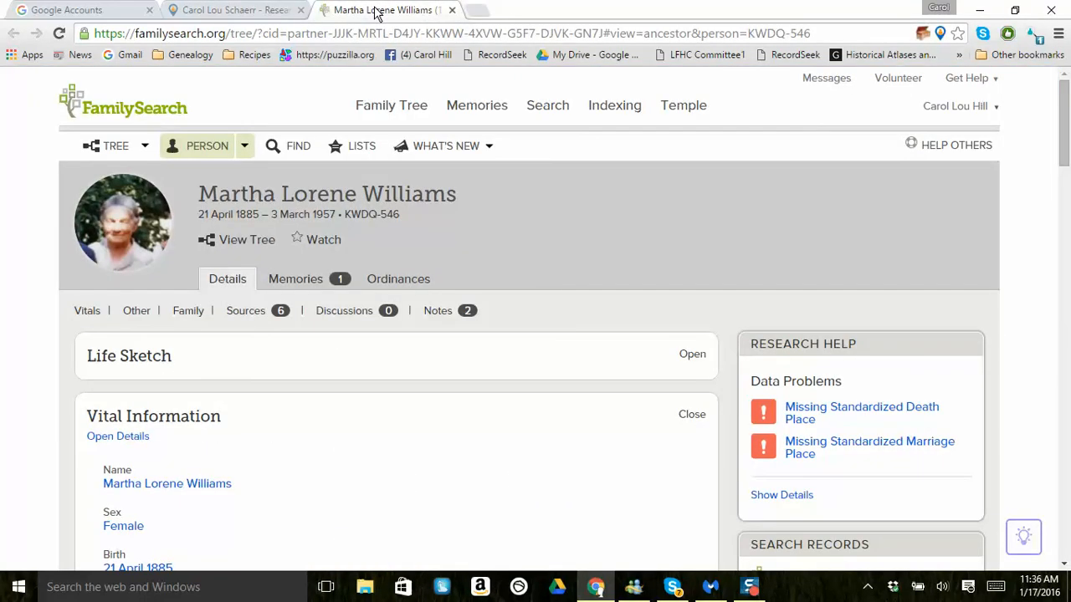
pyautogui.moveTo(374, 200)
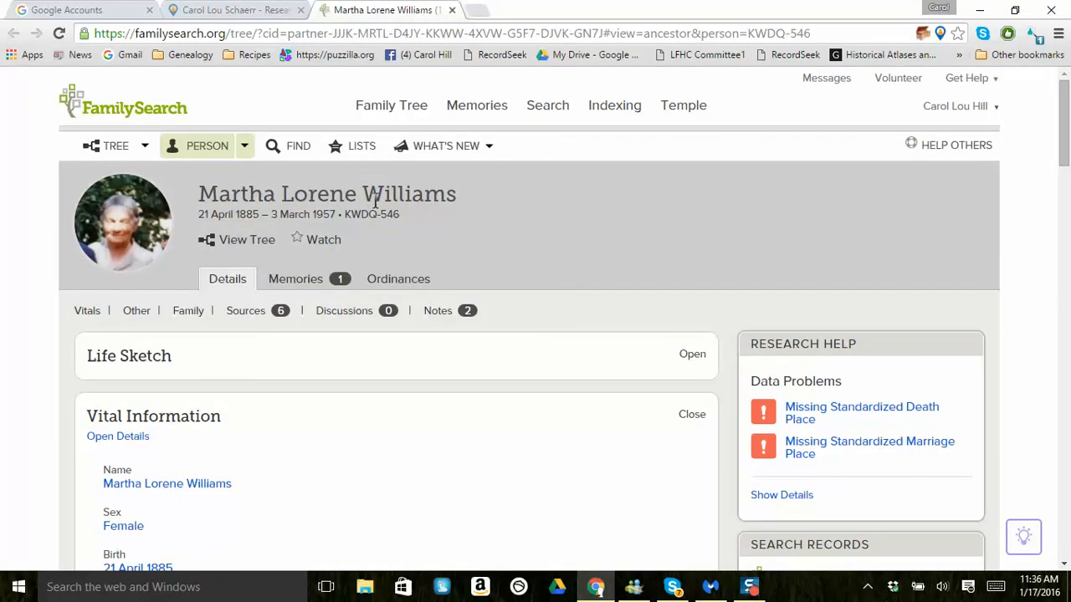
pyautogui.moveTo(779, 95)
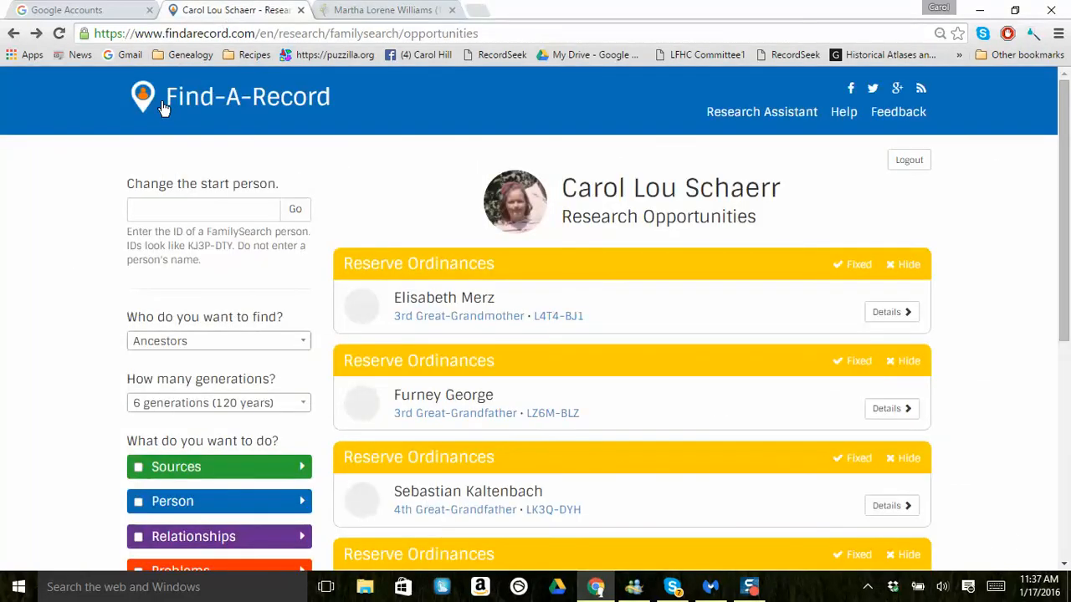
pyautogui.moveTo(149, 124)
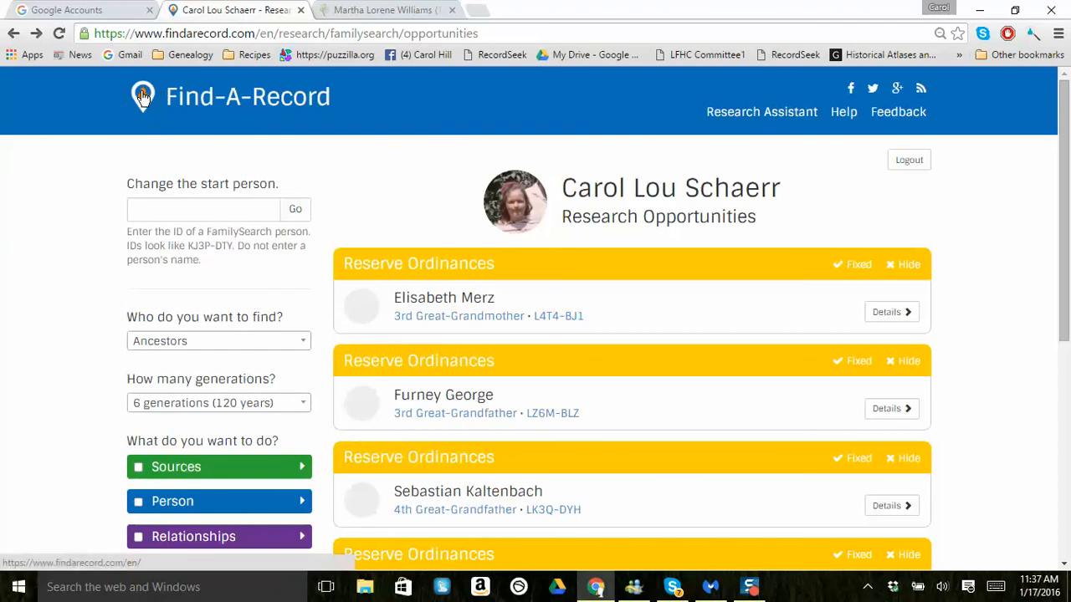
pyautogui.moveTo(172, 82)
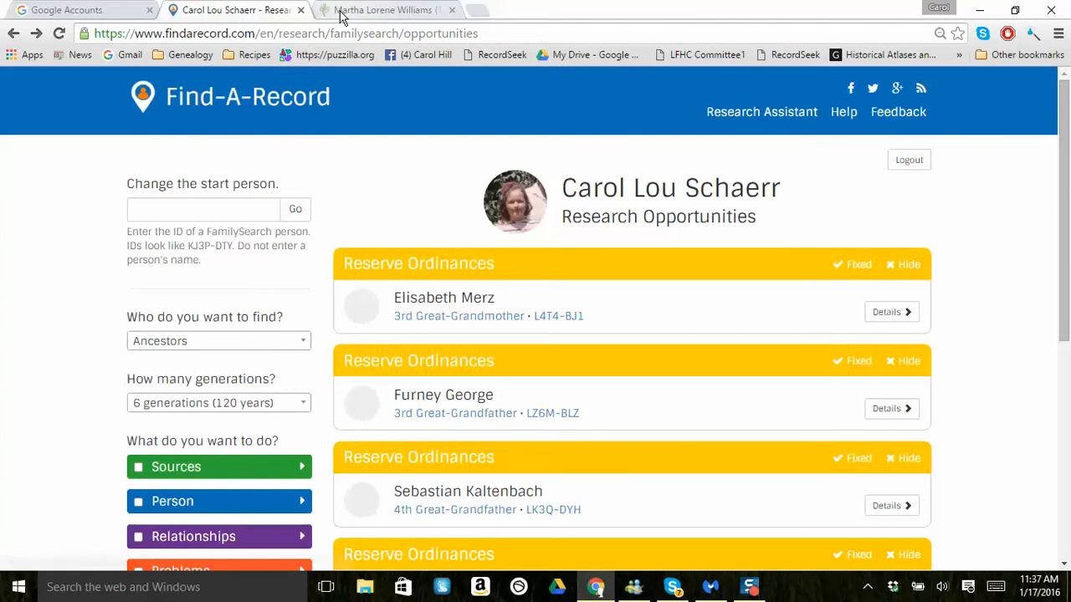
pyautogui.click(384, 9)
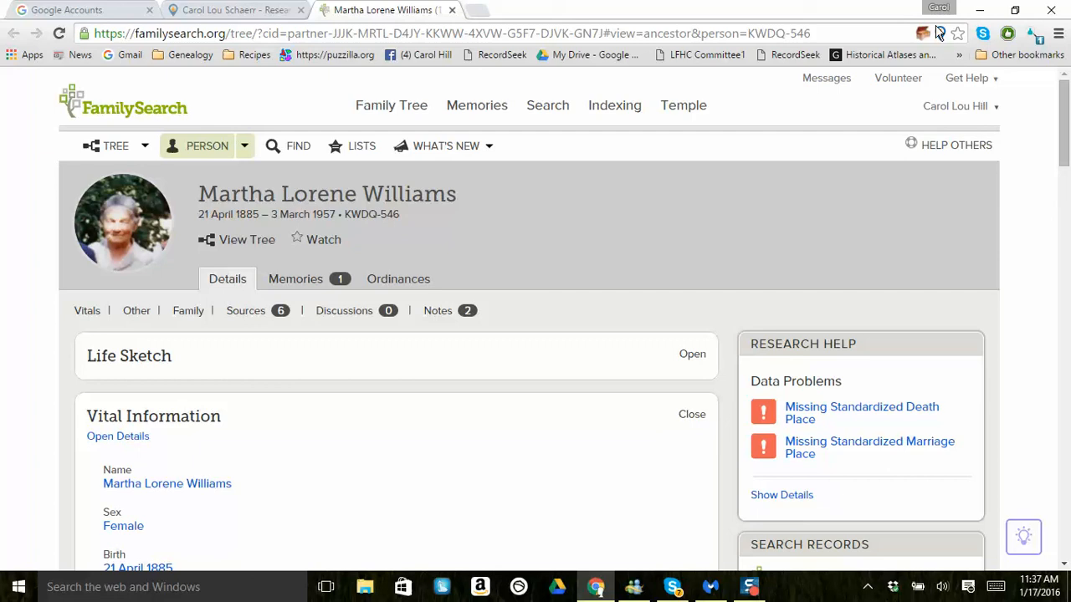
pyautogui.moveTo(941, 34)
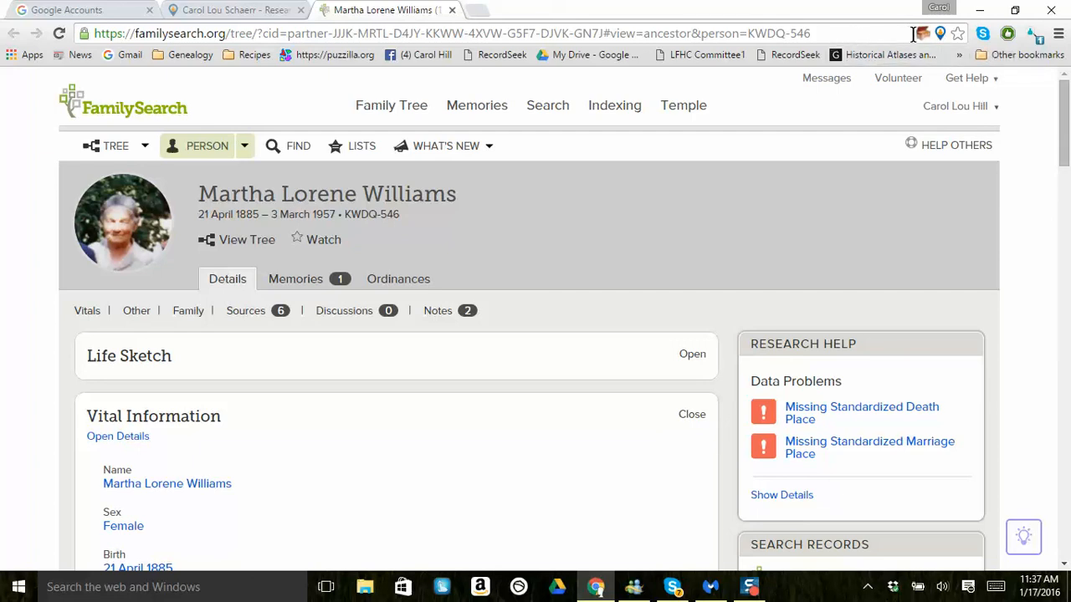
pyautogui.moveTo(941, 33)
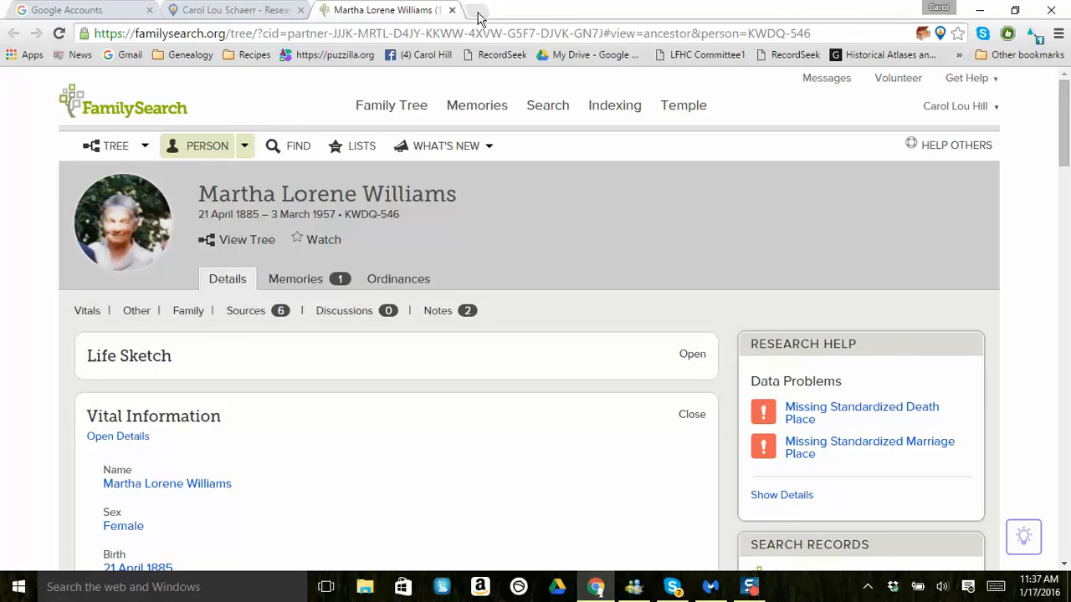
# Search Google for 'findarecord chrome extension' in a new tab and open its Chrome Web Store listing.
pyautogui.click(477, 10)
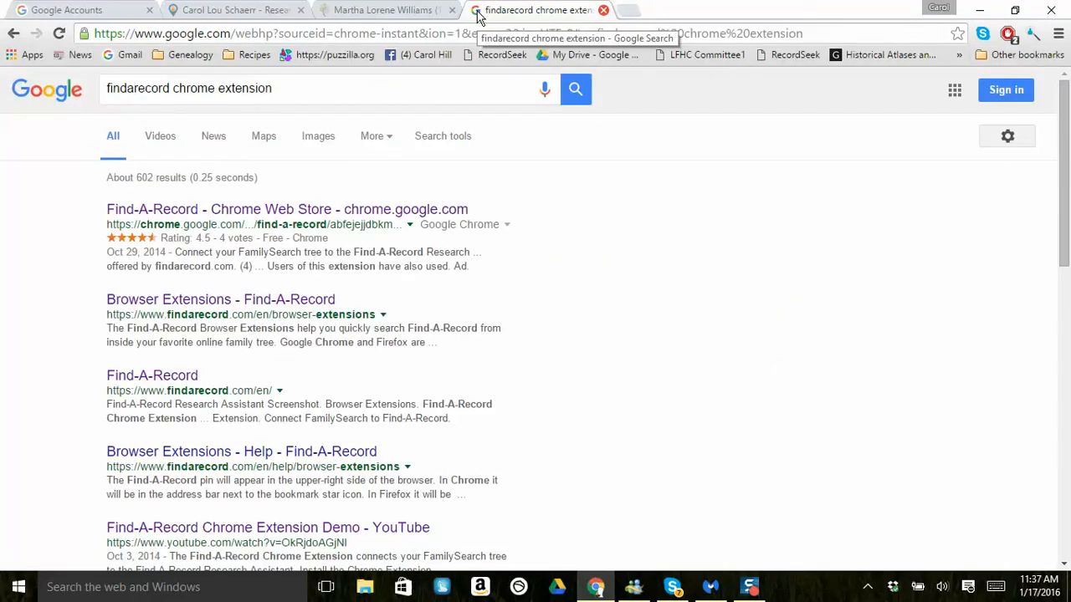
pyautogui.moveTo(275, 209)
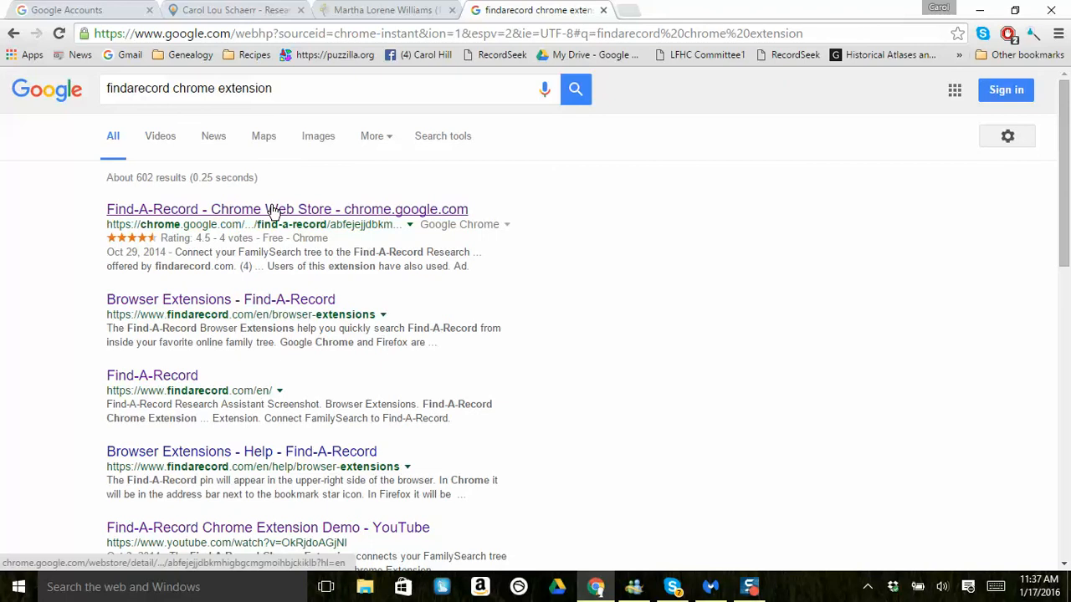
pyautogui.click(287, 209)
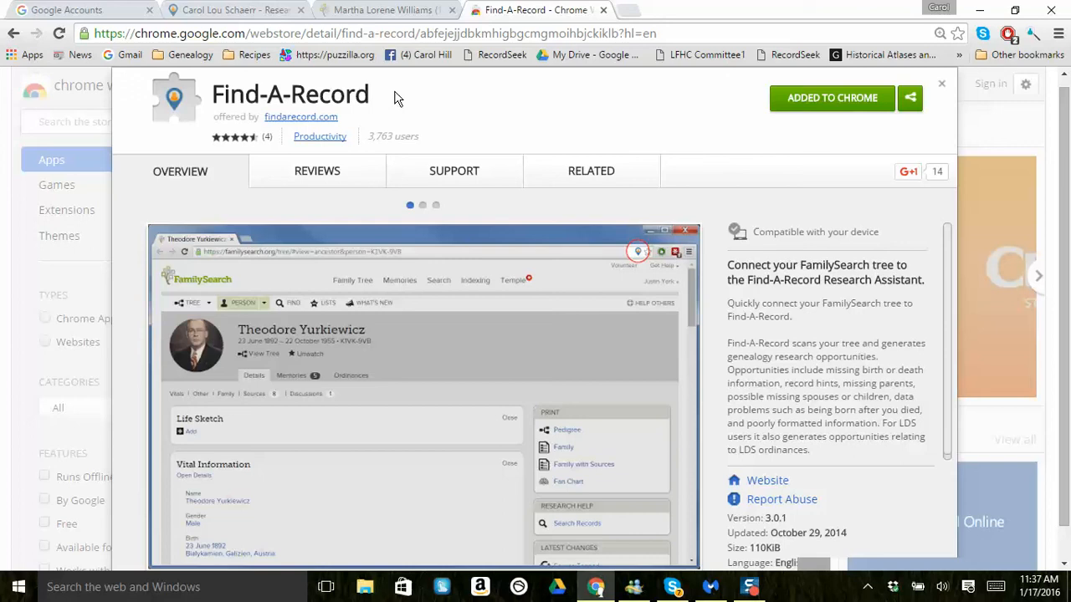
pyautogui.moveTo(841, 103)
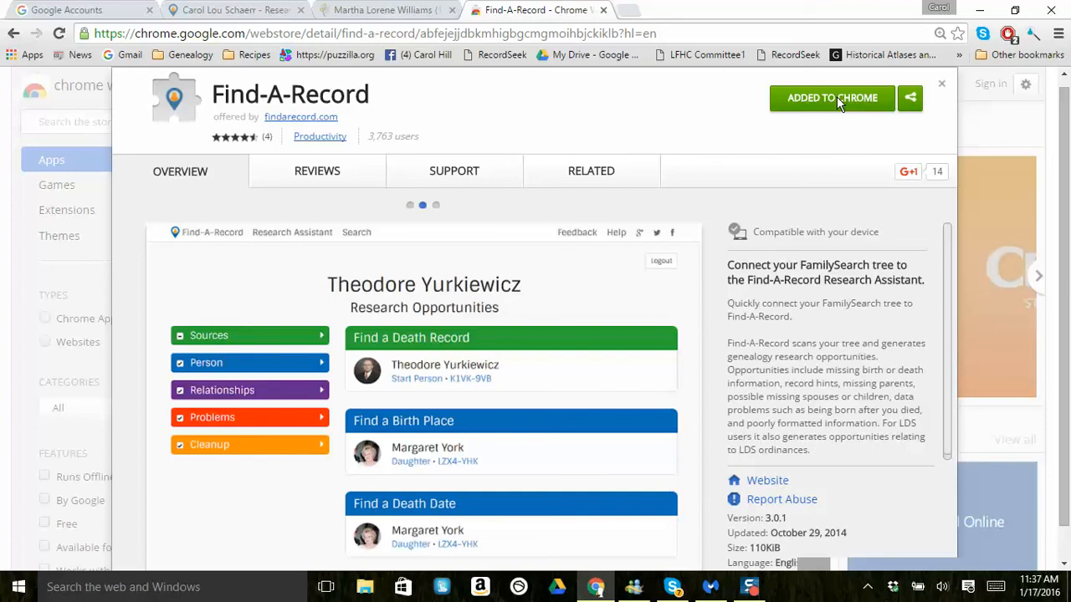
pyautogui.click(234, 9)
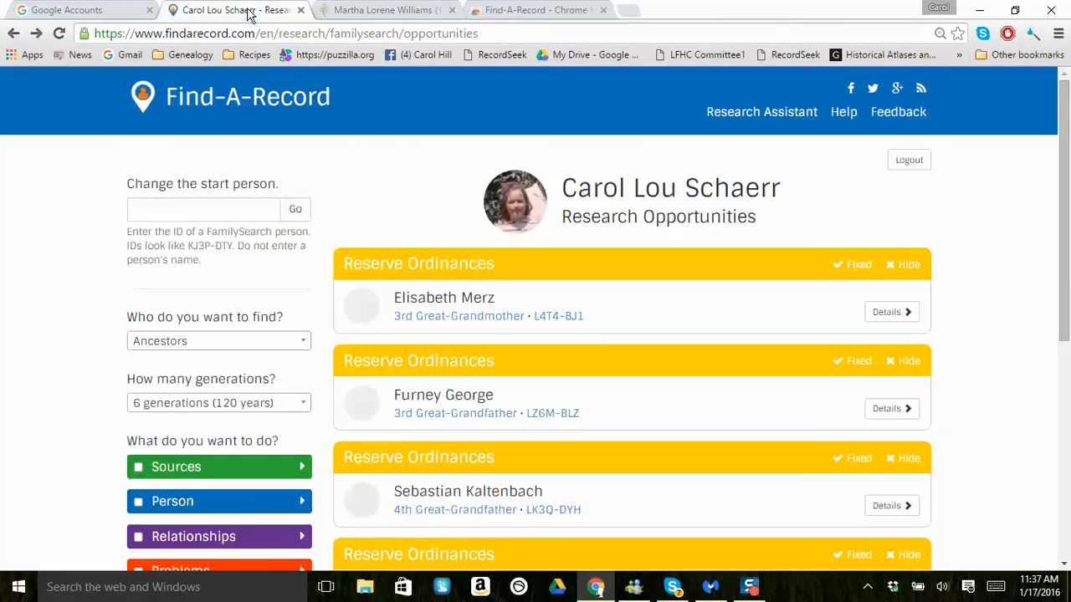
pyautogui.moveTo(866, 590)
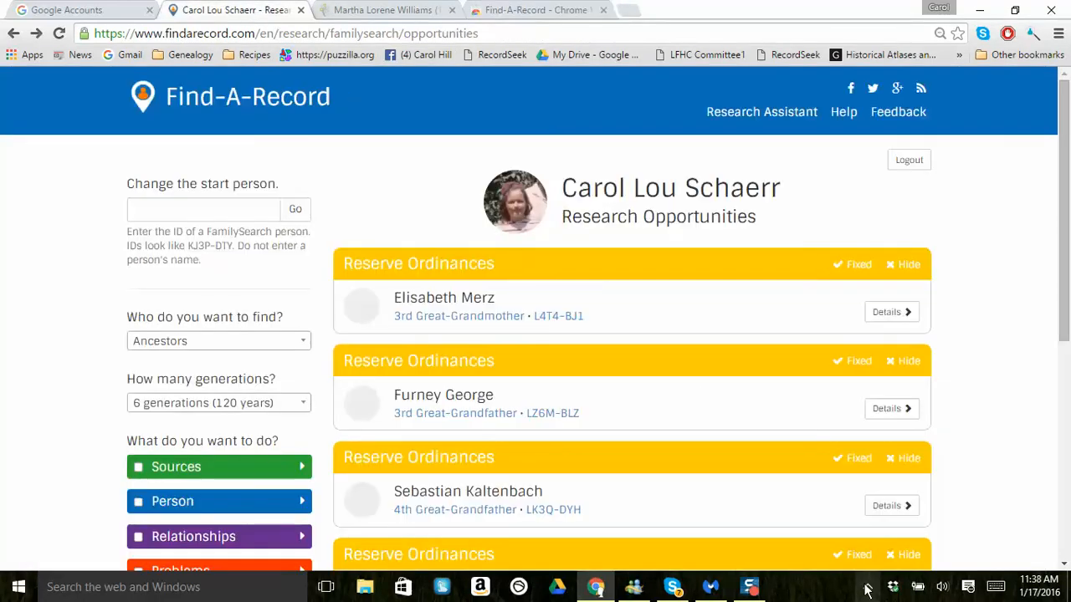